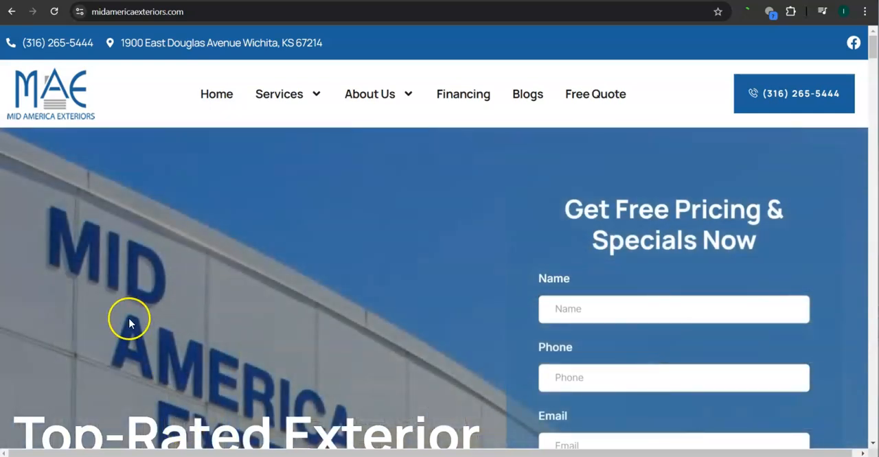
mouse_move(113, 329)
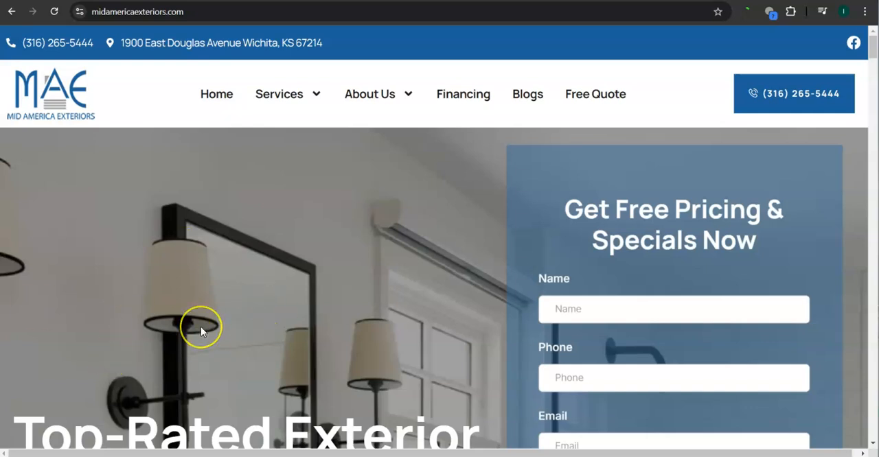
mouse_move(203, 328)
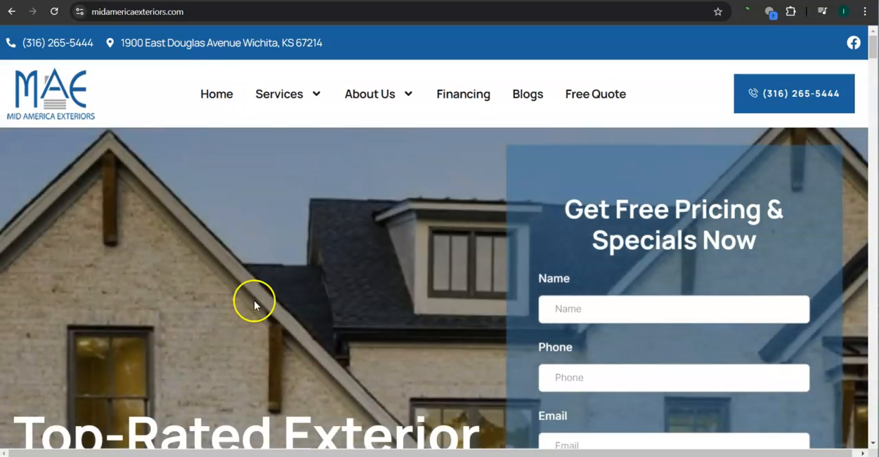
mouse_move(255, 304)
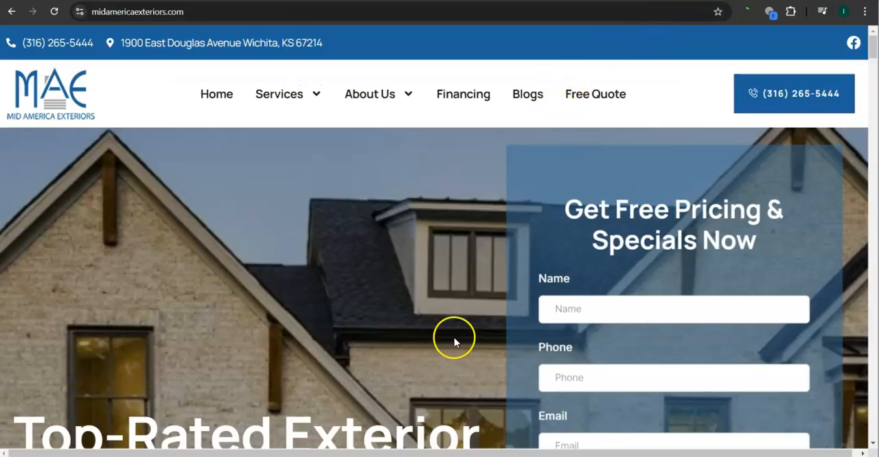
- Scroll the midamericaexteriors.com homepage past testimonials, services, gallery and map to the copyright footer
scroll("down", 3)
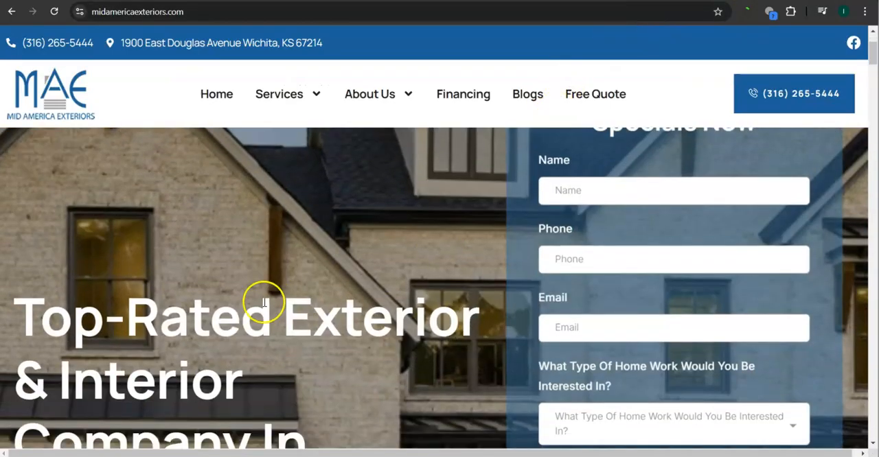
scroll("down", 3)
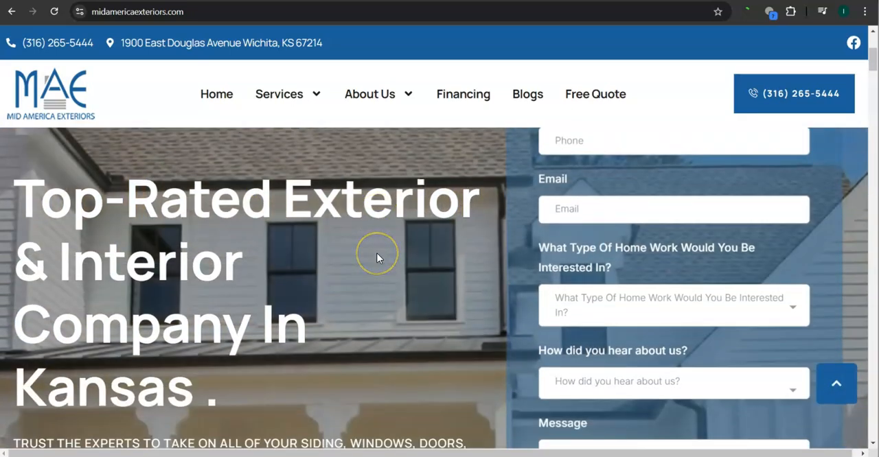
scroll("down", 3)
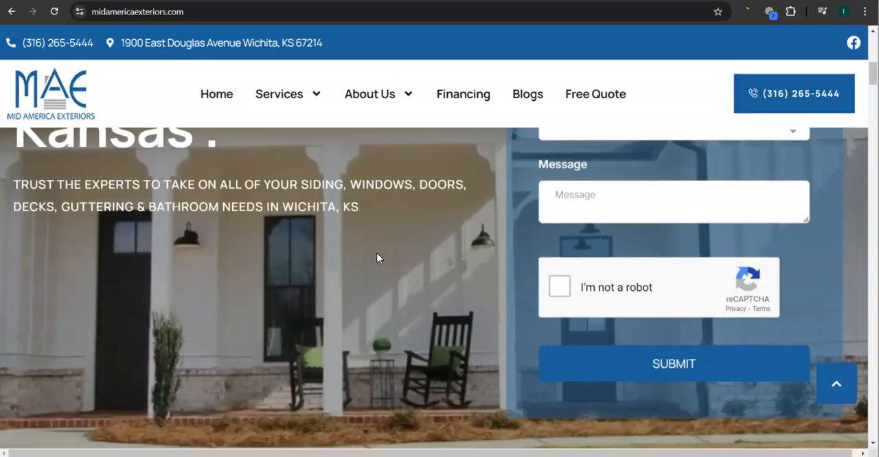
scroll("up", 3)
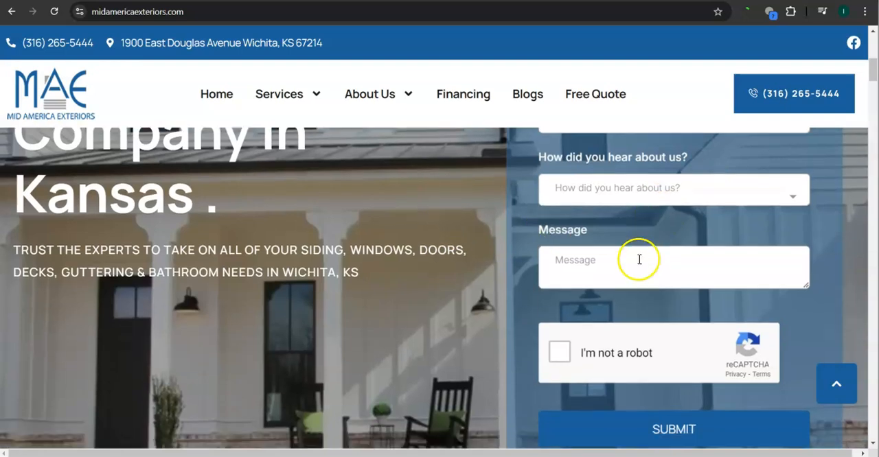
scroll("up", 3)
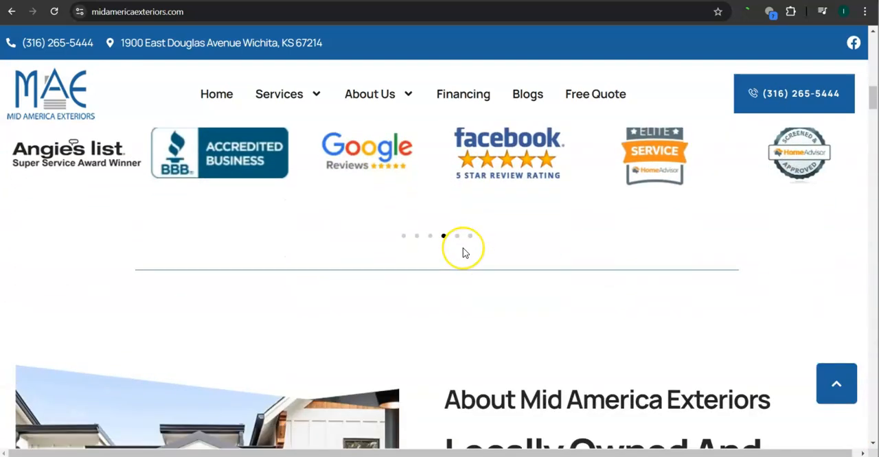
scroll("down", 3)
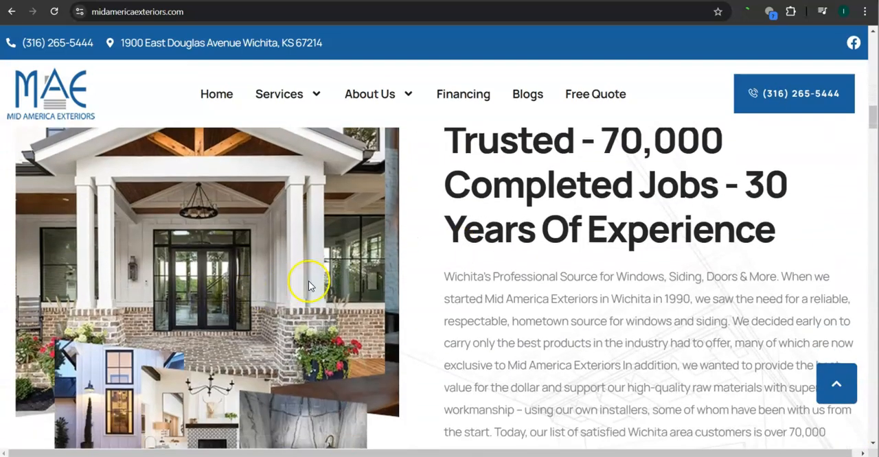
scroll("down", 3)
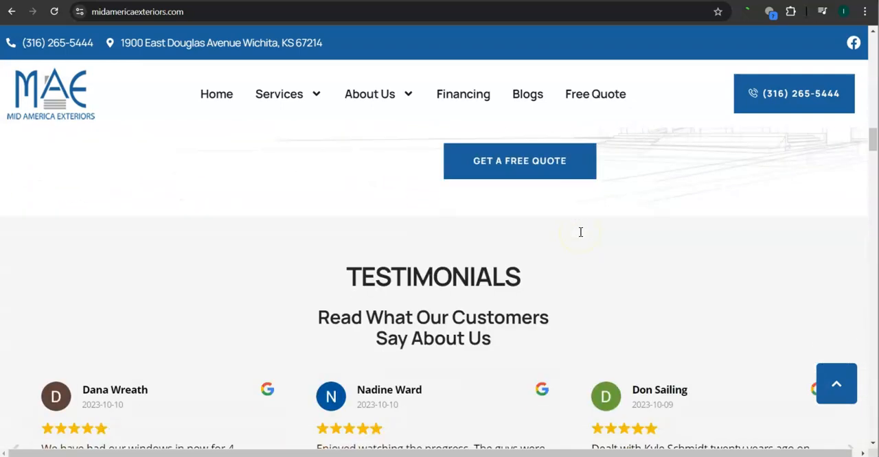
scroll("up", 3)
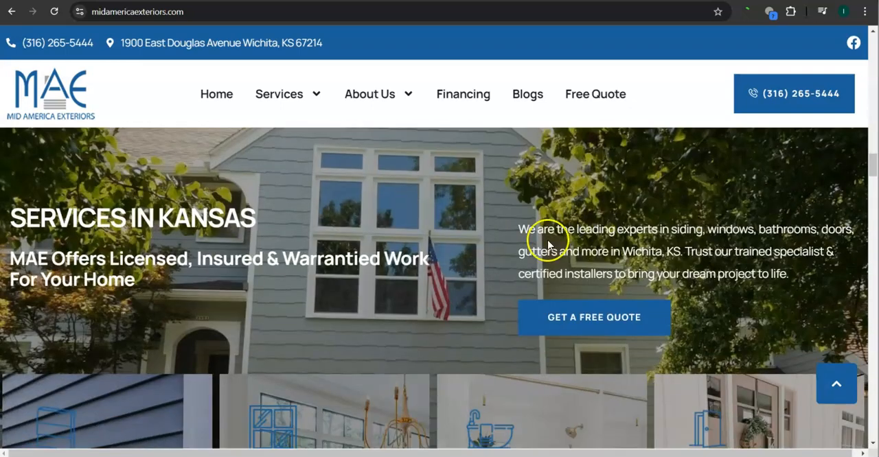
scroll("down", 3)
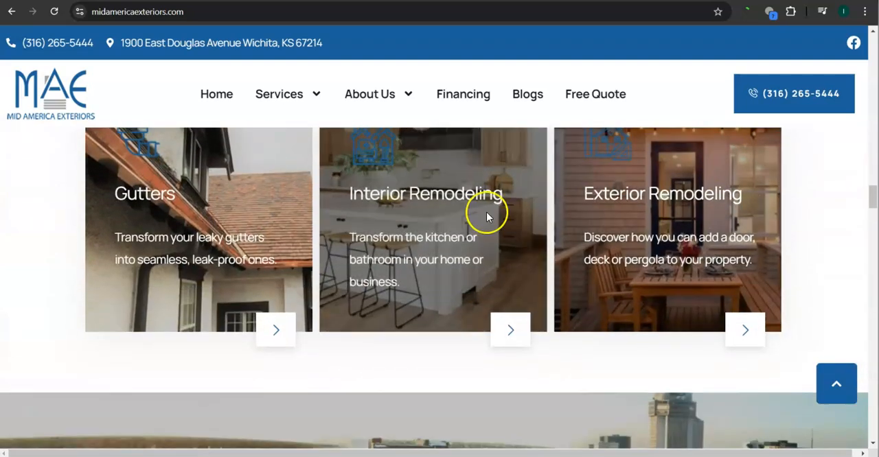
scroll("down", 3)
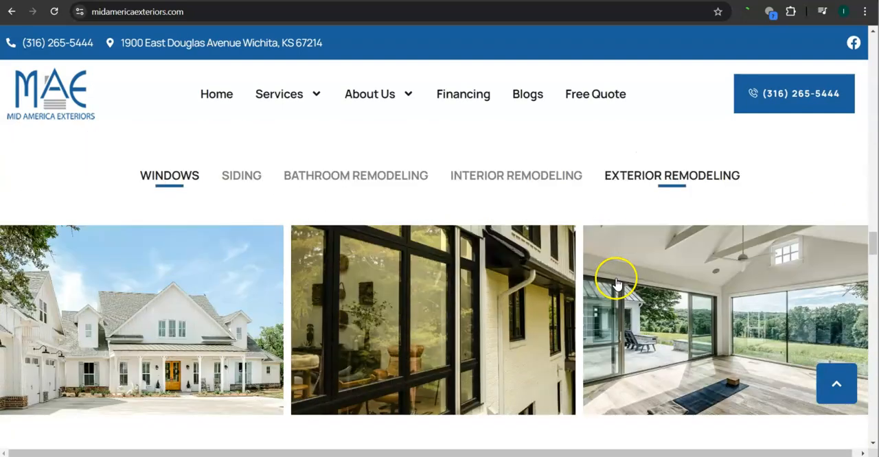
scroll("down", 3)
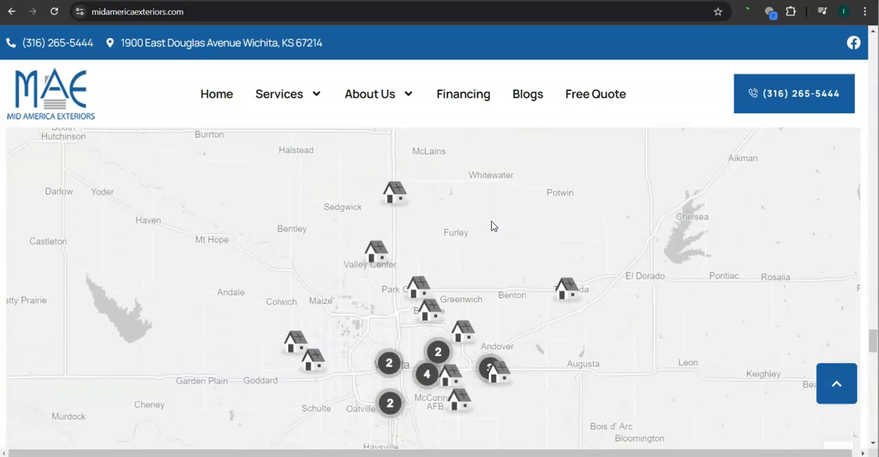
scroll("down", 3)
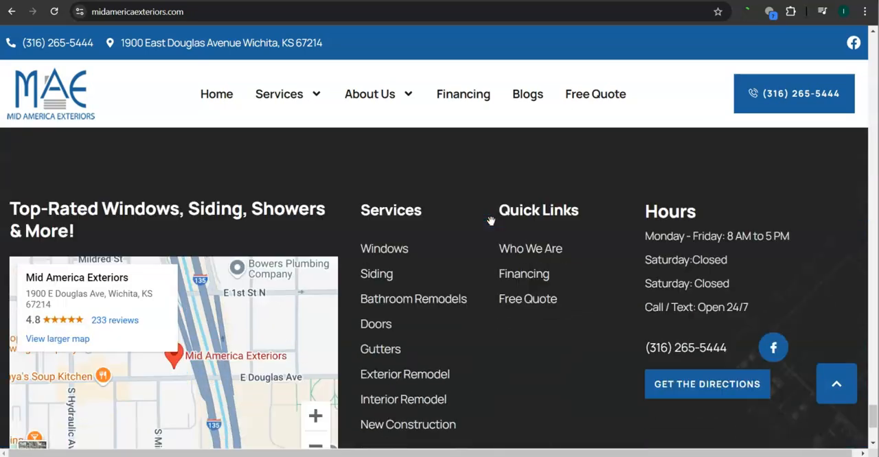
scroll("down", 3)
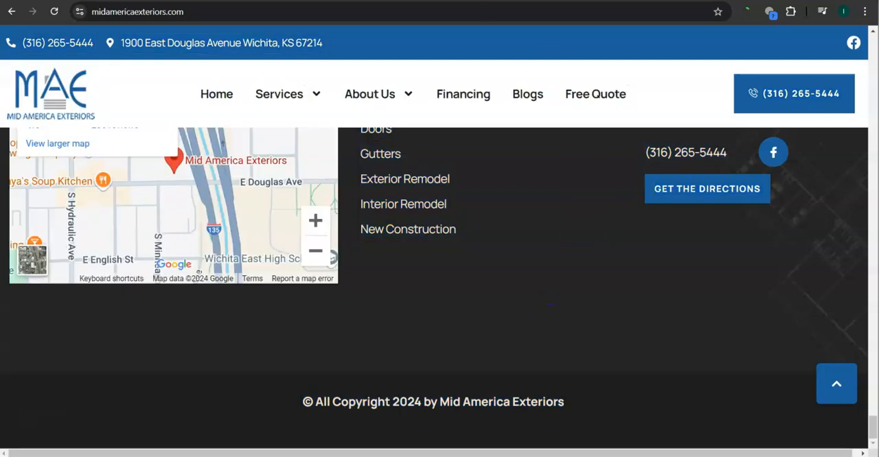
- Read WordCounter's 1,072 words and 6,341 characters for the homepage text, then return to the site tab
left_click(138, 11)
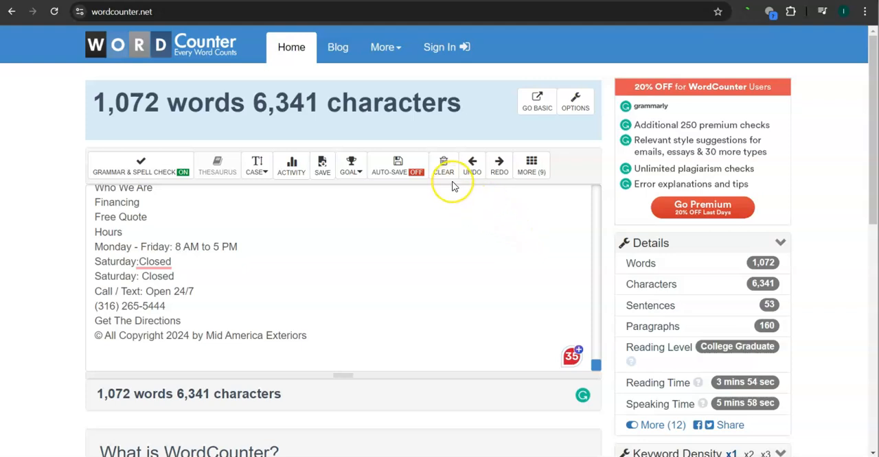
left_click(444, 165)
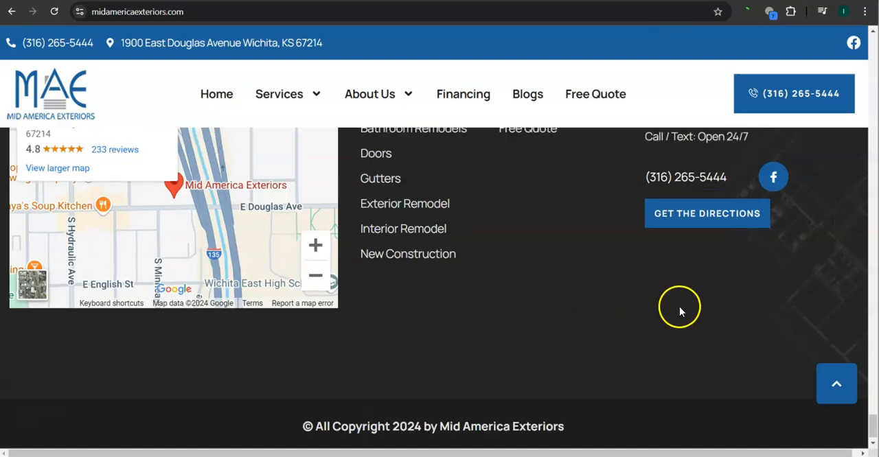
- Scroll the Mid America Exteriors homepage up and down around the Testimonials section
scroll("up", 3)
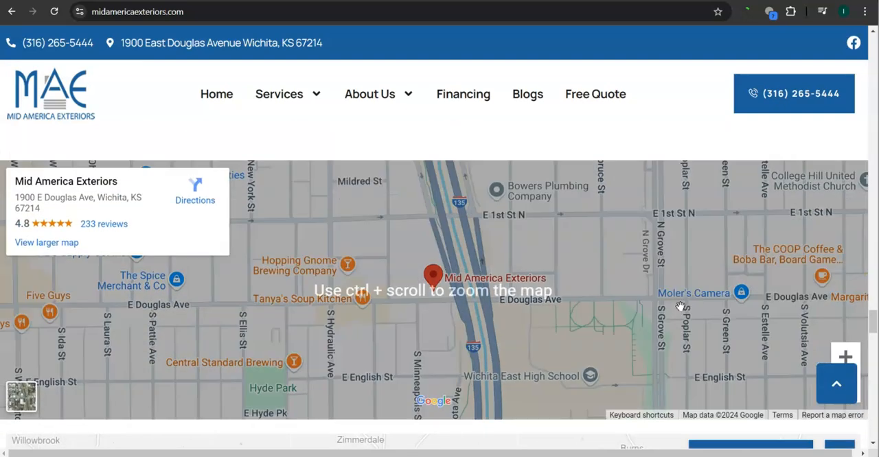
scroll("down", 3)
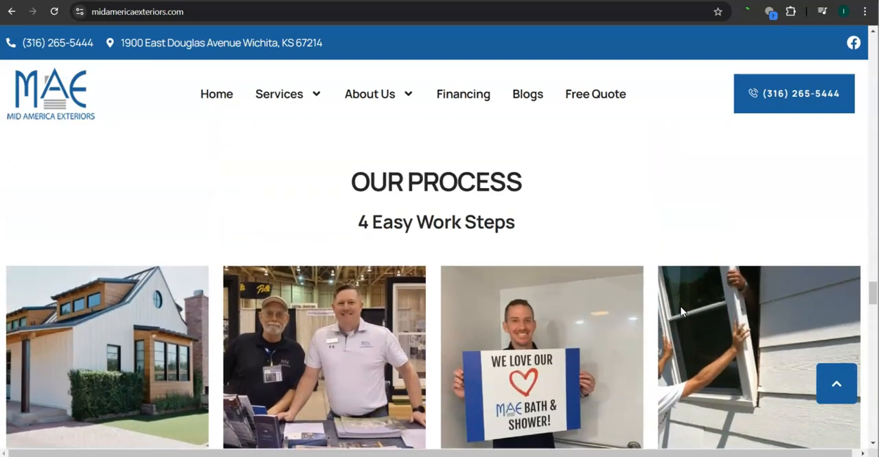
scroll("down", 3)
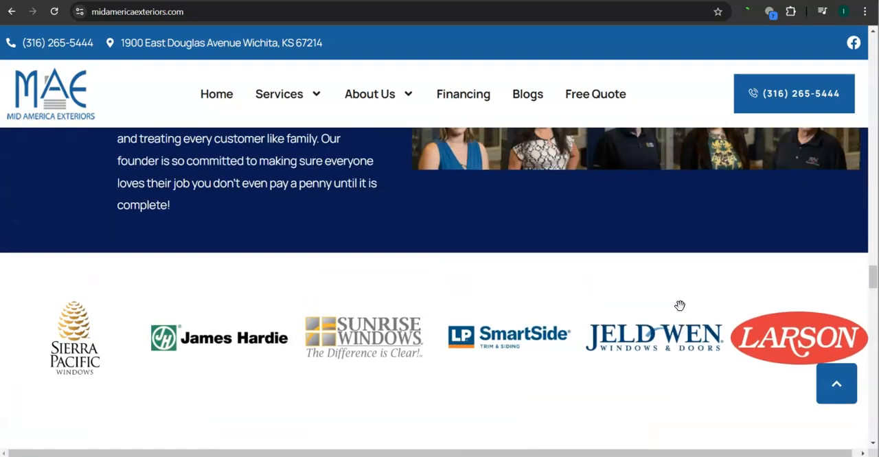
scroll("up", 3)
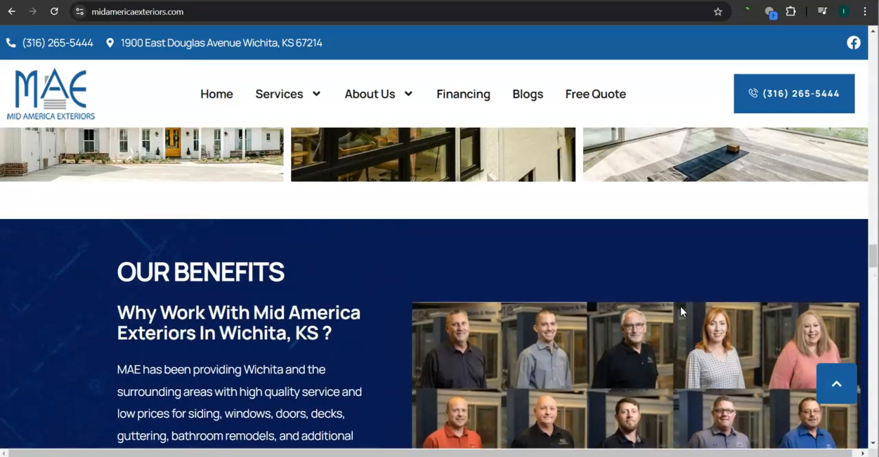
scroll("up", 3)
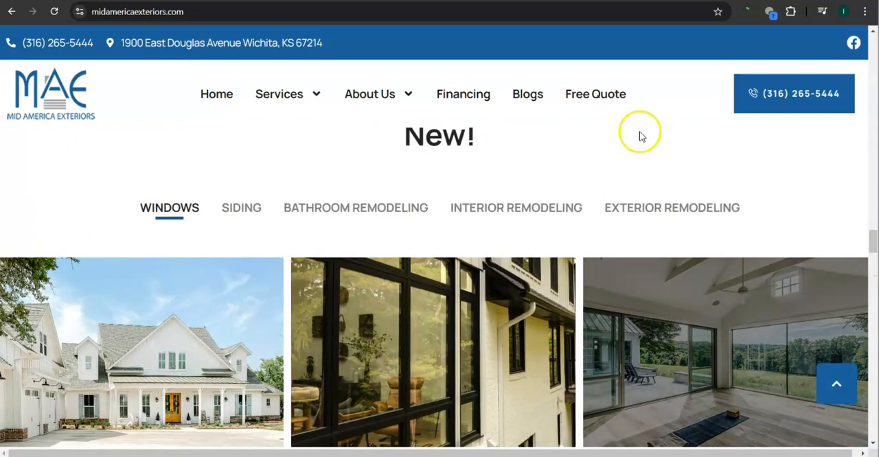
mouse_move(634, 164)
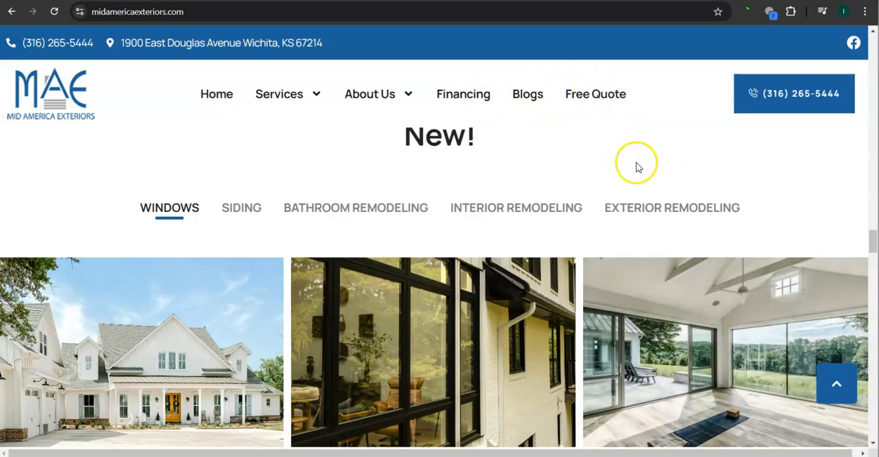
mouse_move(584, 136)
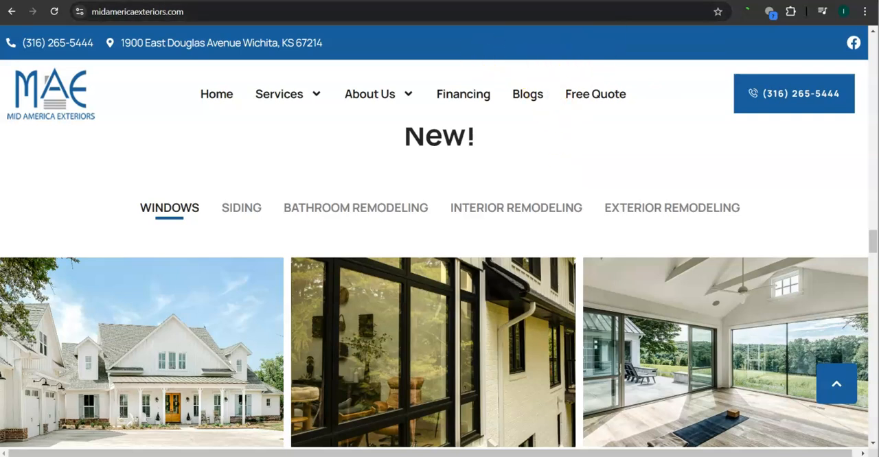
mouse_move(459, 153)
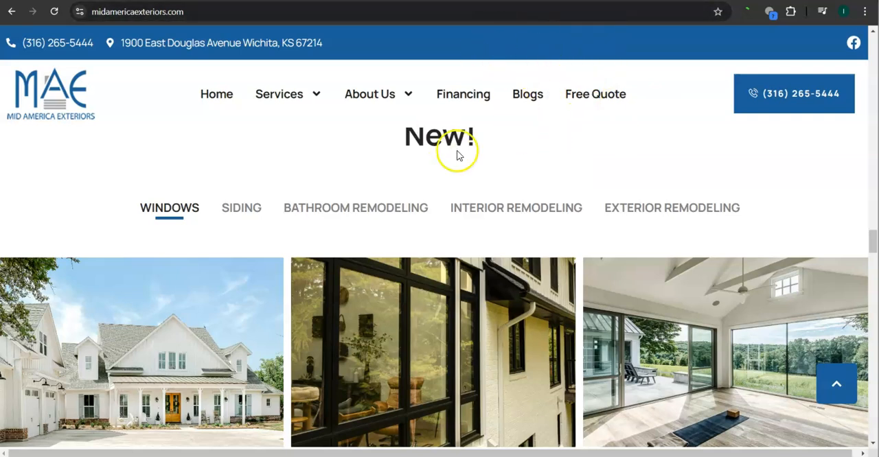
scroll("up", 3)
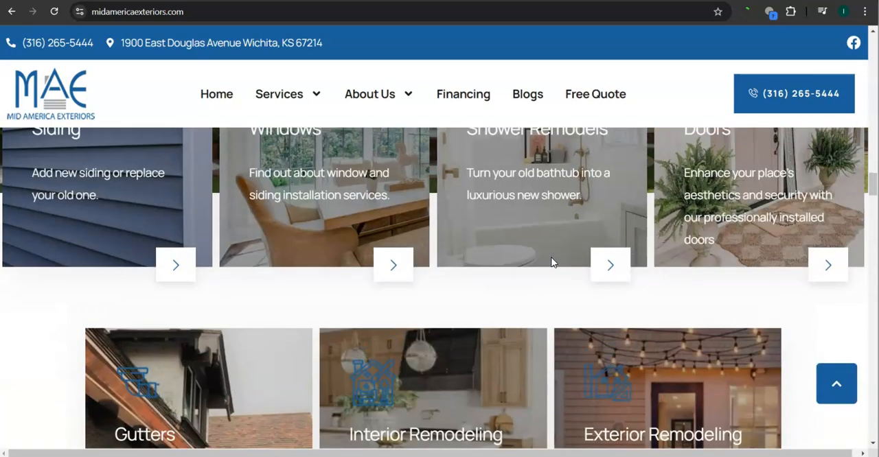
scroll("down", 3)
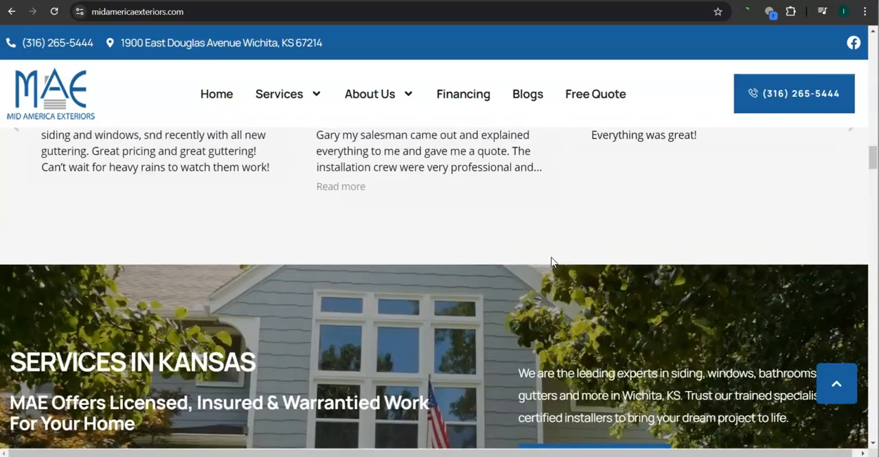
scroll("up", 3)
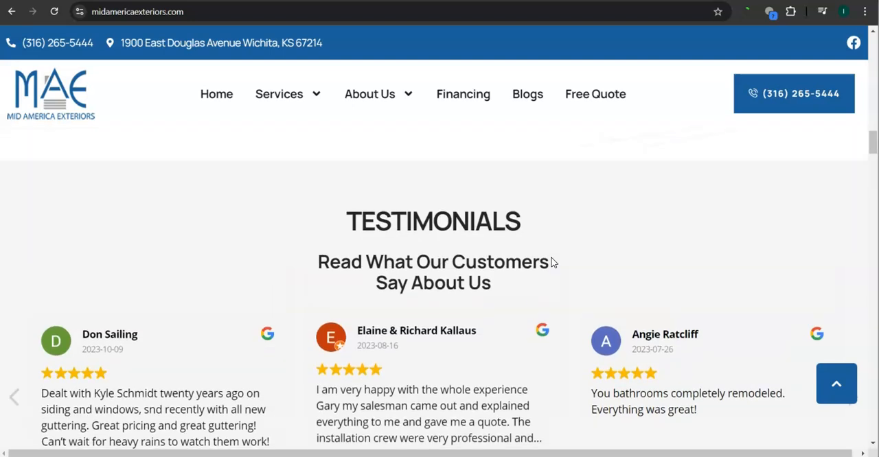
scroll("up", 3)
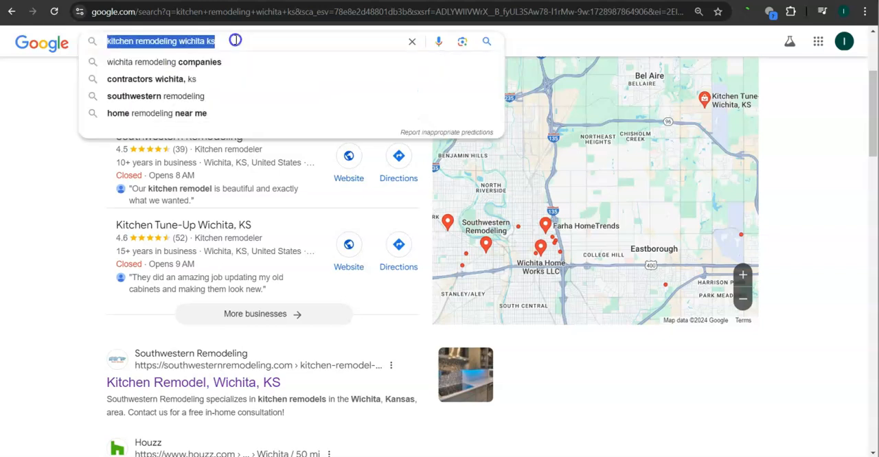
- Select a word in the Google query 'kitchen remodeling wichita ks' to edit the search
left_click(173, 41)
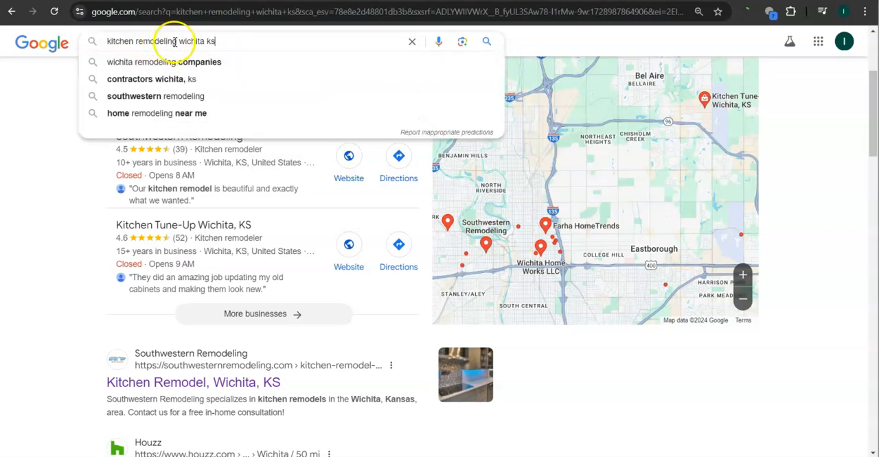
double_click(140, 41)
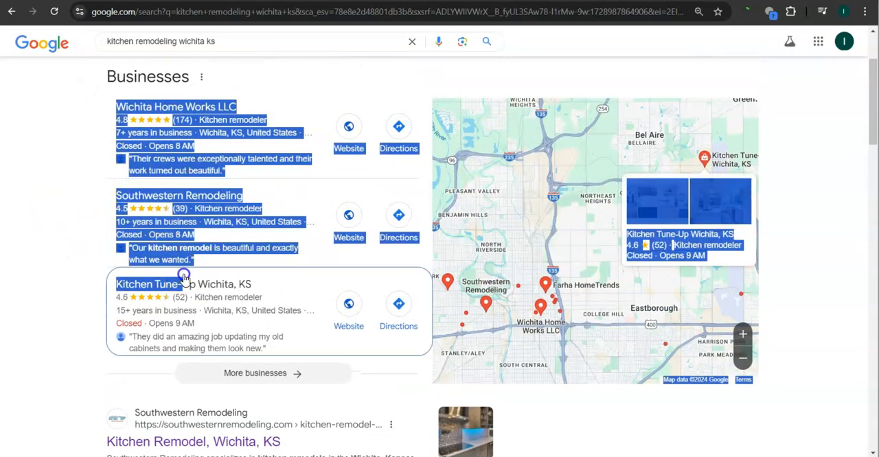
- Clear the stray text selection and review the Wichita remodelers' Businesses list and map pins
left_click(47, 260)
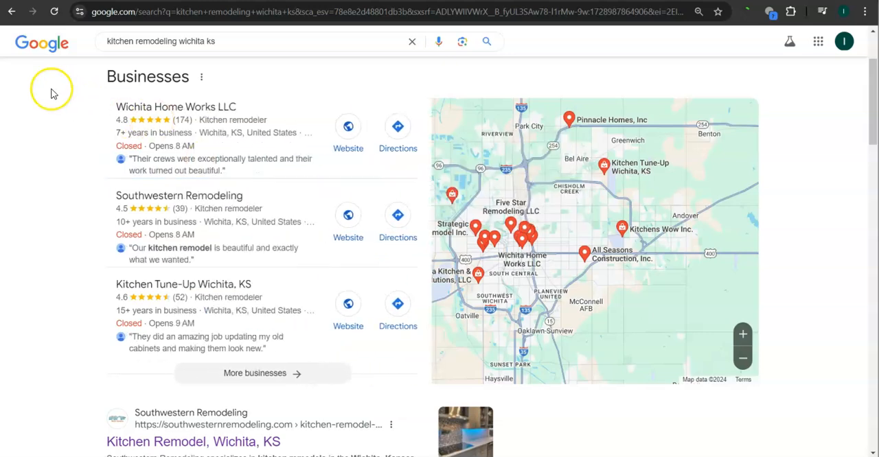
- Scroll the Google results past the map to the Mr. Handyman 'Expert Kitchen Remodel Wichita, KS' listing
scroll("down", 3)
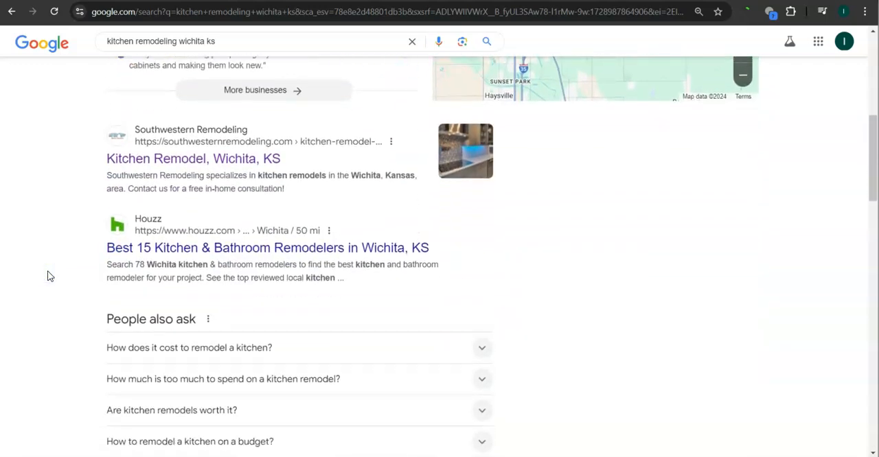
scroll("down", 3)
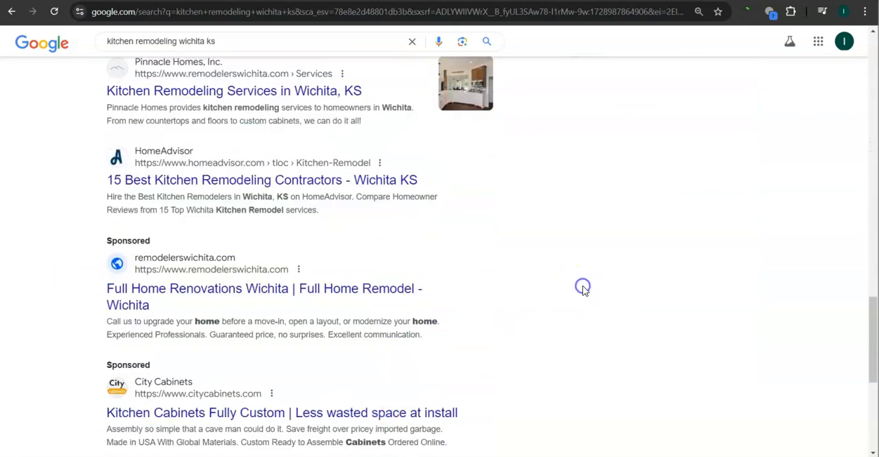
scroll("up", 3)
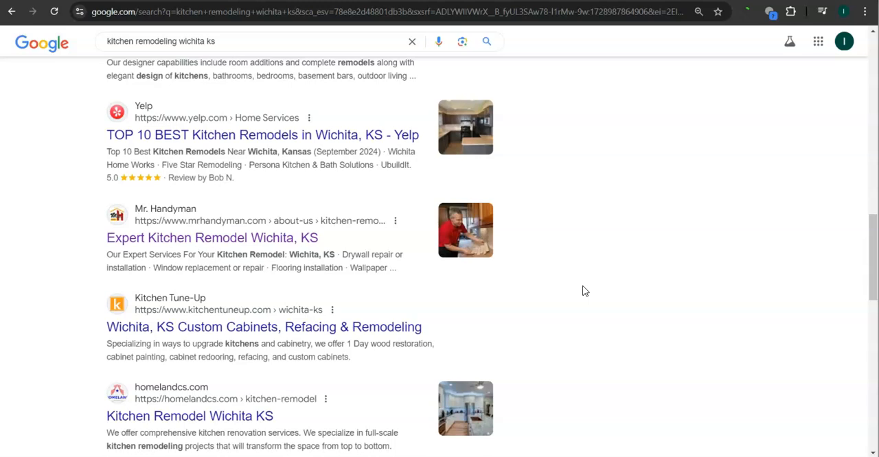
scroll("up", 3)
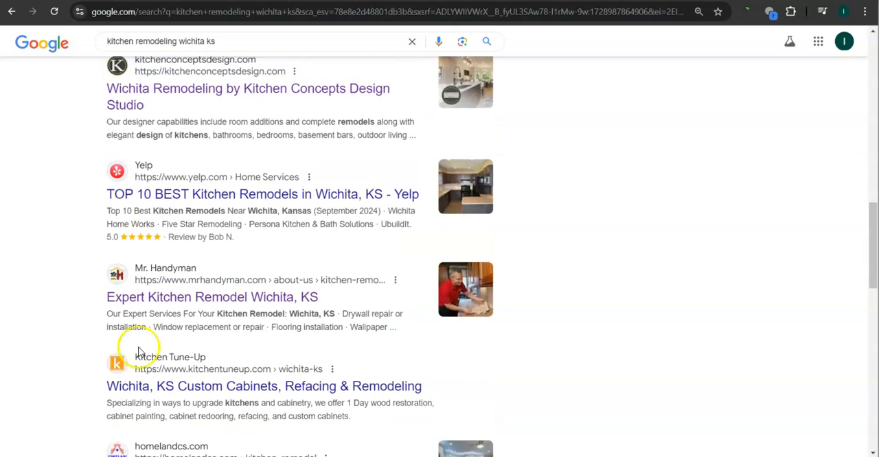
mouse_move(714, 336)
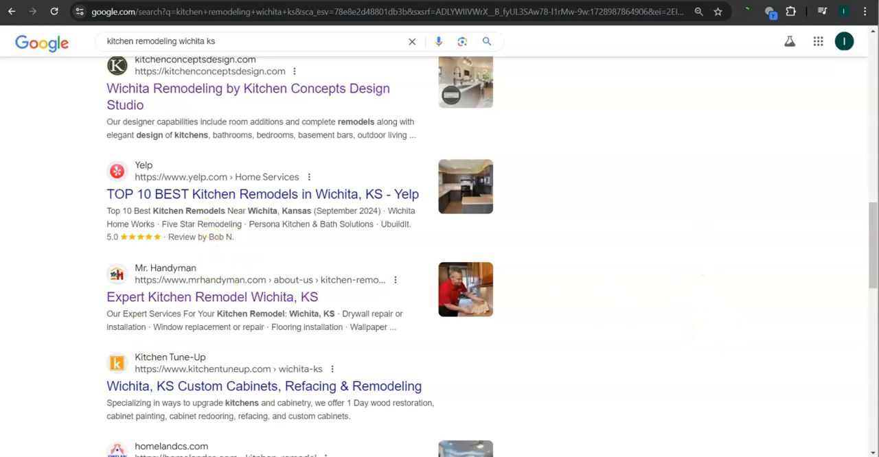
- Open mrhandyman.com from the results and scroll its homepage down to the footer
left_click(211, 296)
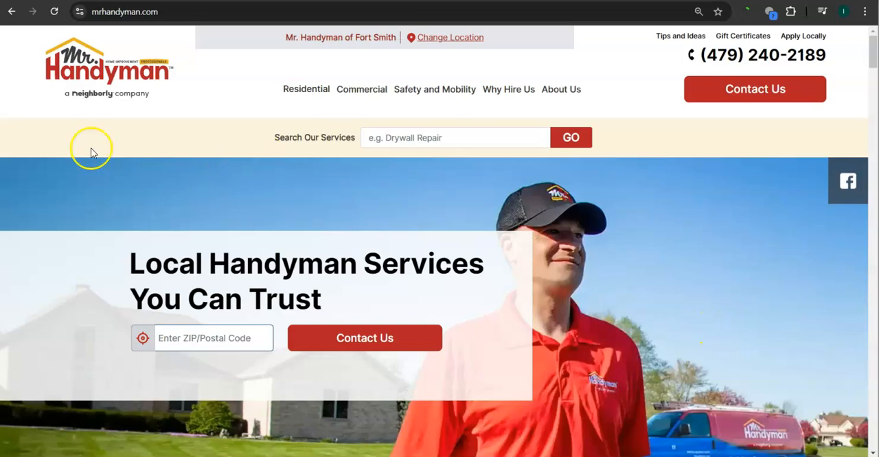
mouse_move(89, 61)
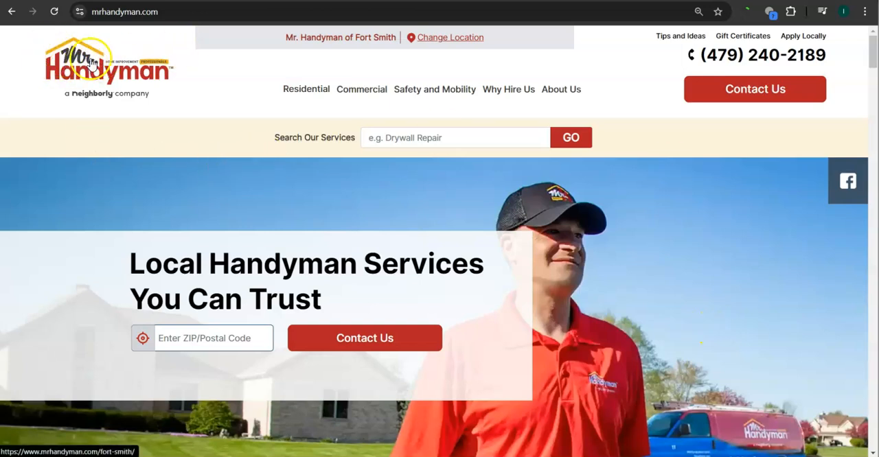
scroll("down", 3)
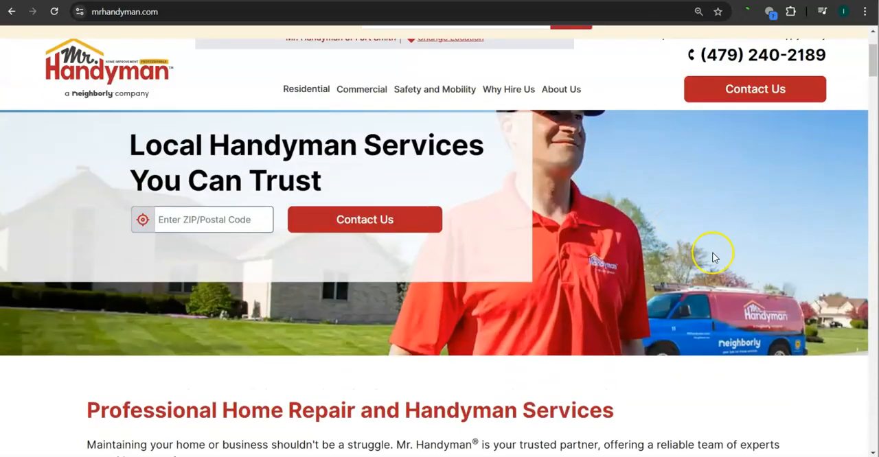
scroll("down", 3)
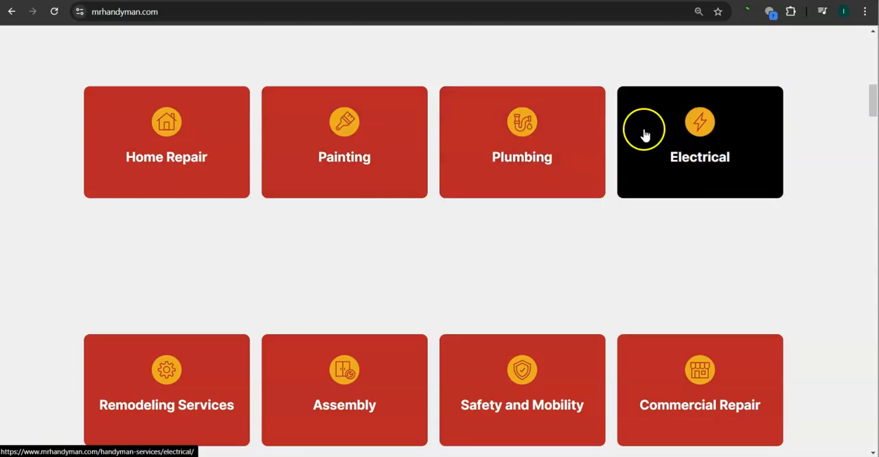
scroll("down", 3)
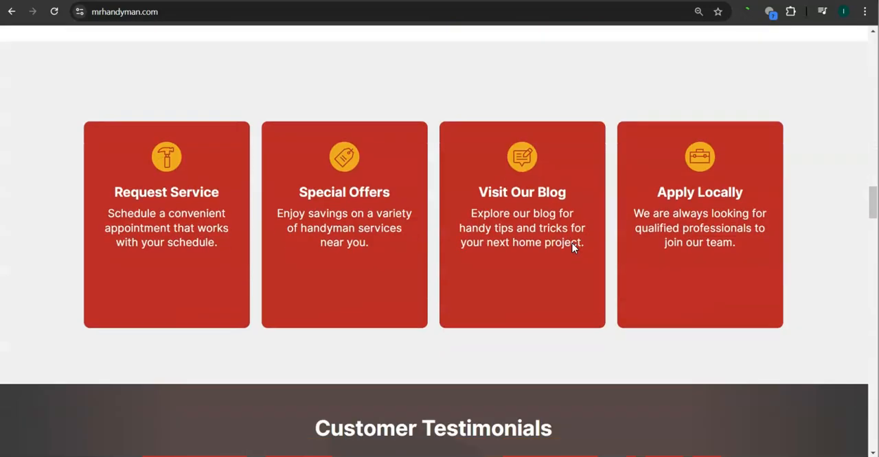
scroll("down", 3)
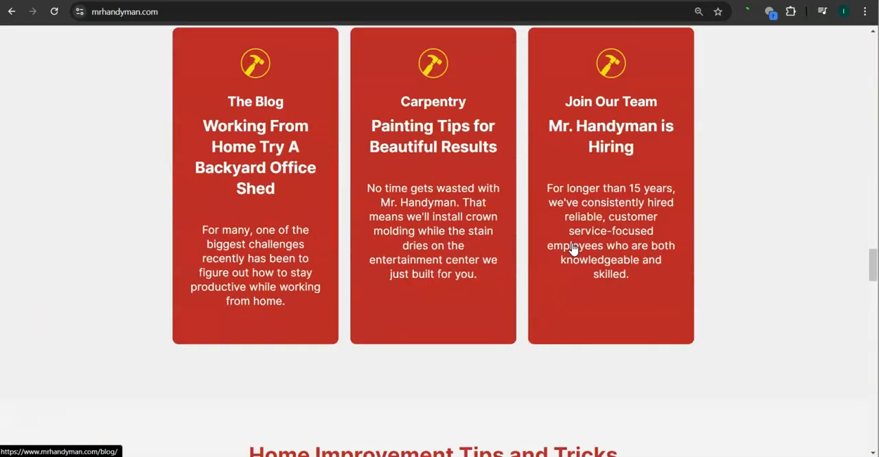
scroll("down", 3)
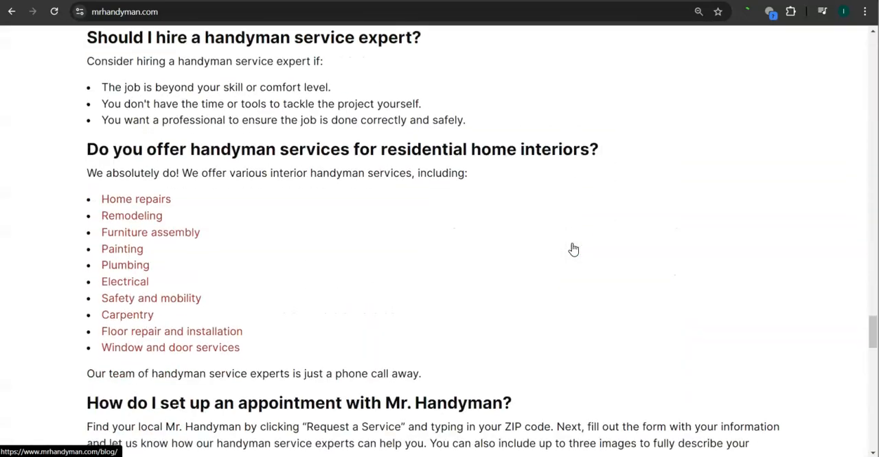
scroll("down", 3)
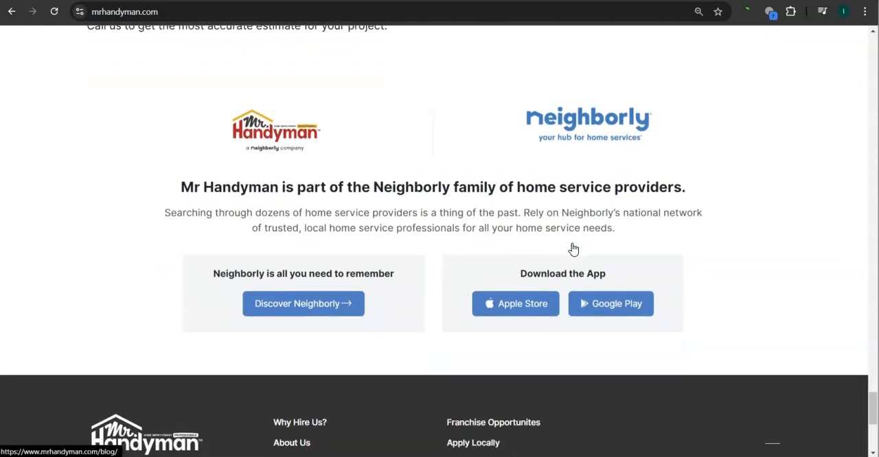
scroll("down", 3)
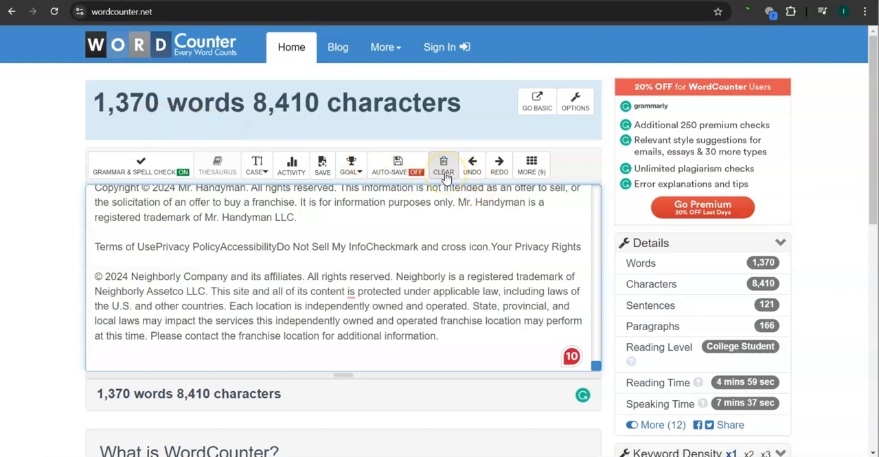
- Clear the Mr. Handyman text from WordCounter after reading 1,370 words and 8,410 characters
left_click(443, 165)
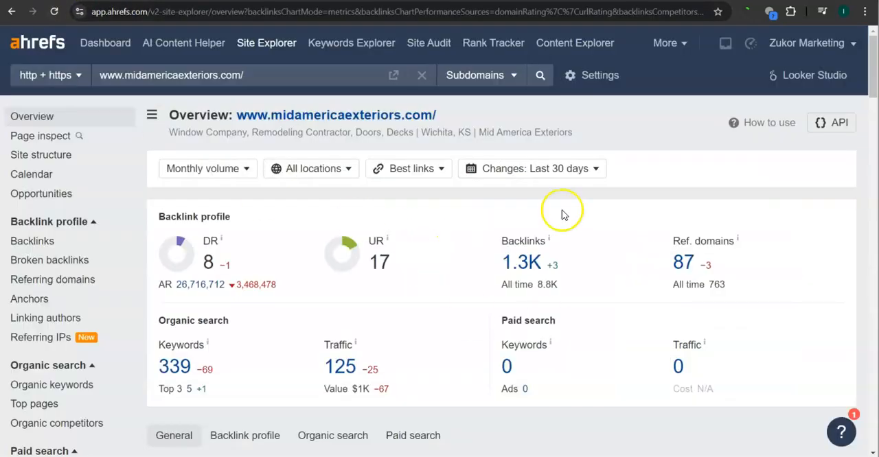
mouse_move(460, 229)
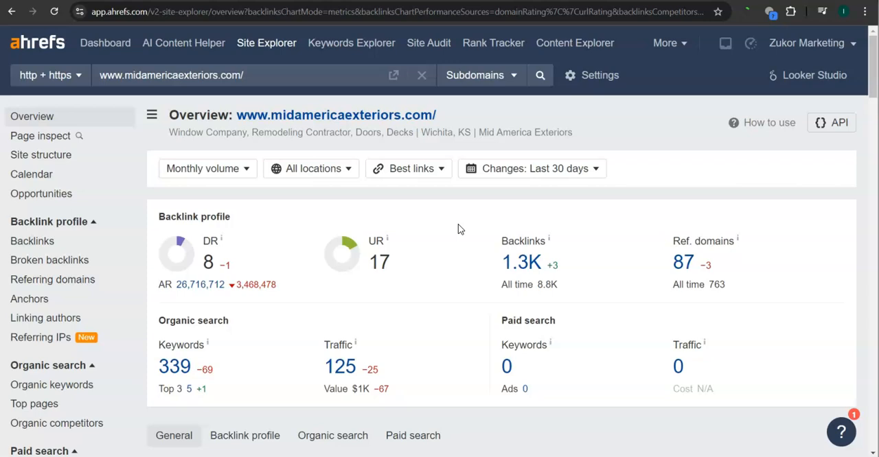
mouse_move(448, 242)
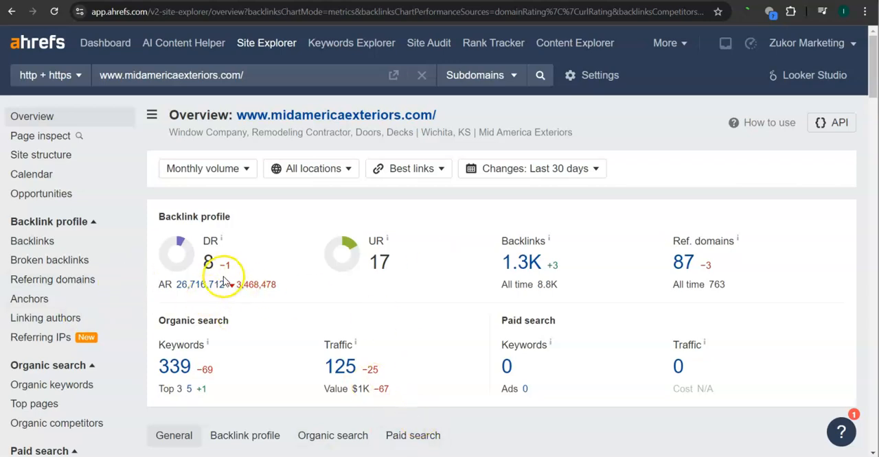
mouse_move(330, 302)
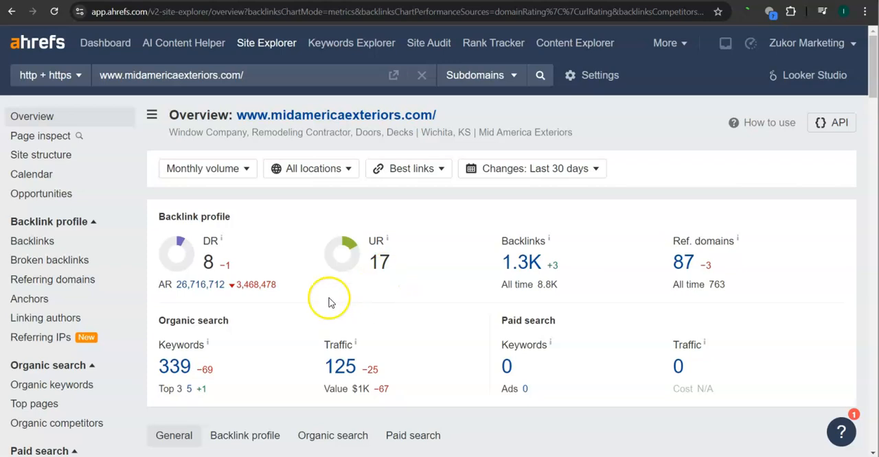
mouse_move(217, 266)
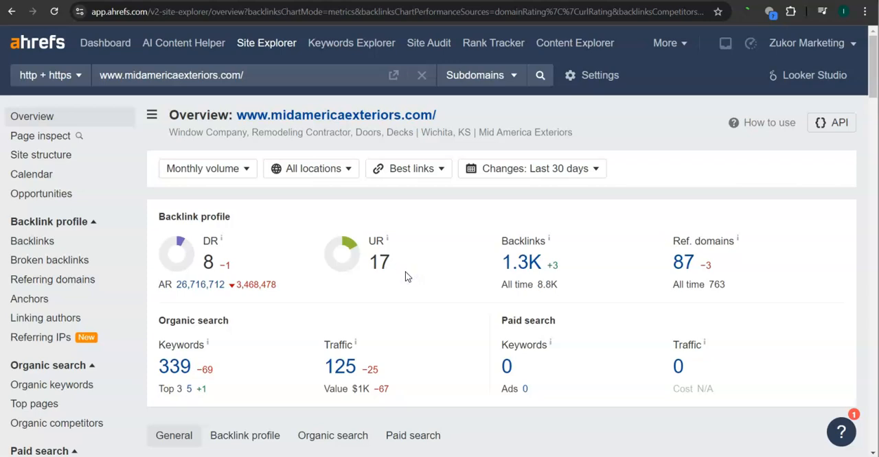
- Search midamericaexteriors.com in Site Explorer to view DR 8, 1.3K backlinks, 87 referring domains, 339 keywords
double_click(379, 262)
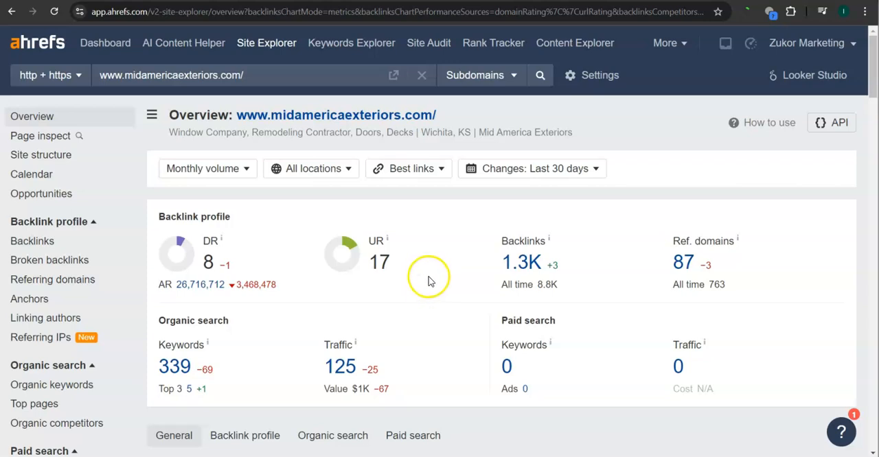
mouse_move(521, 275)
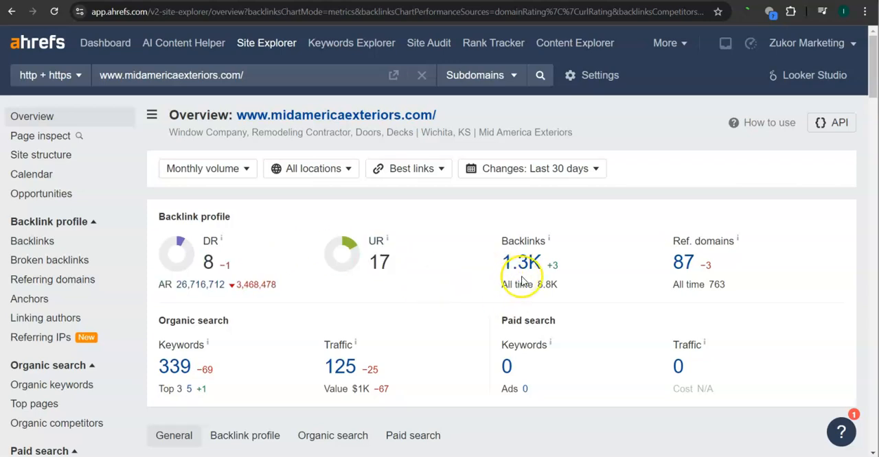
mouse_move(519, 301)
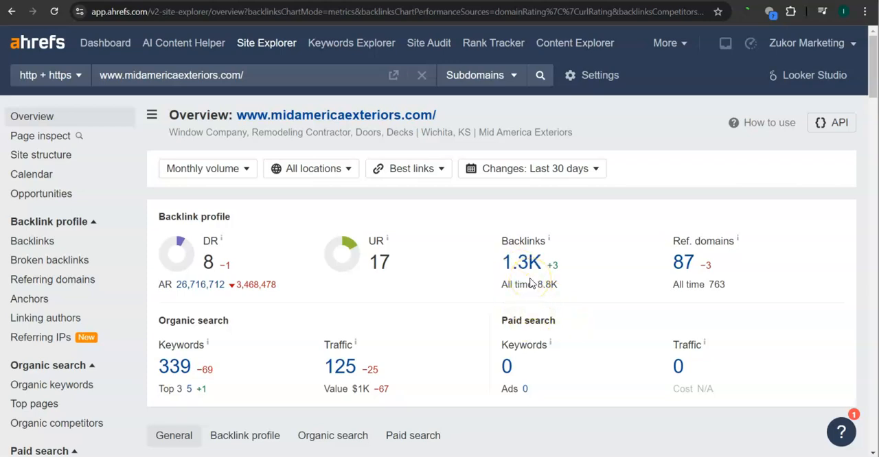
mouse_move(659, 341)
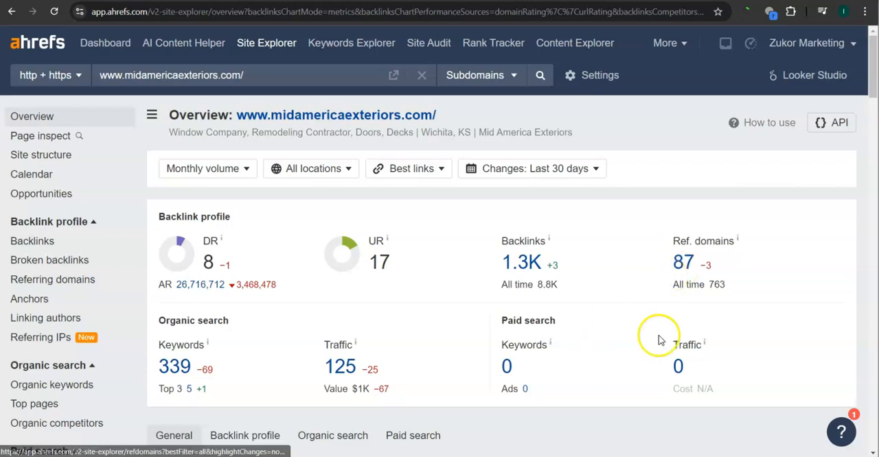
mouse_move(524, 281)
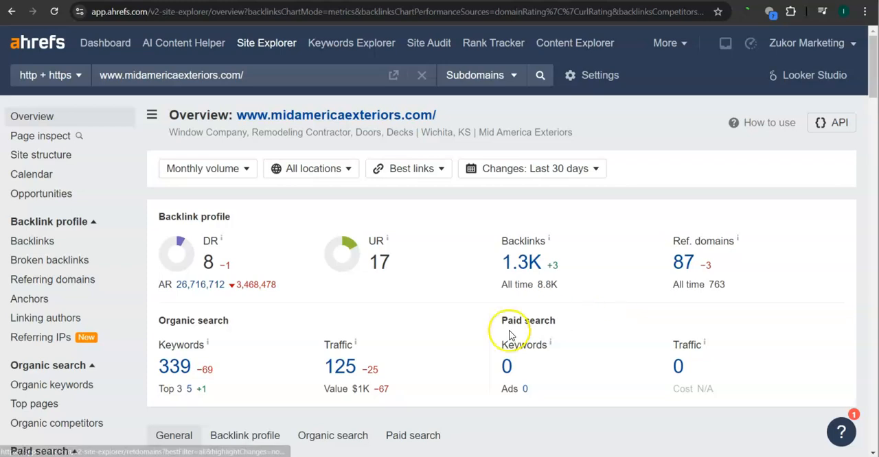
mouse_move(236, 356)
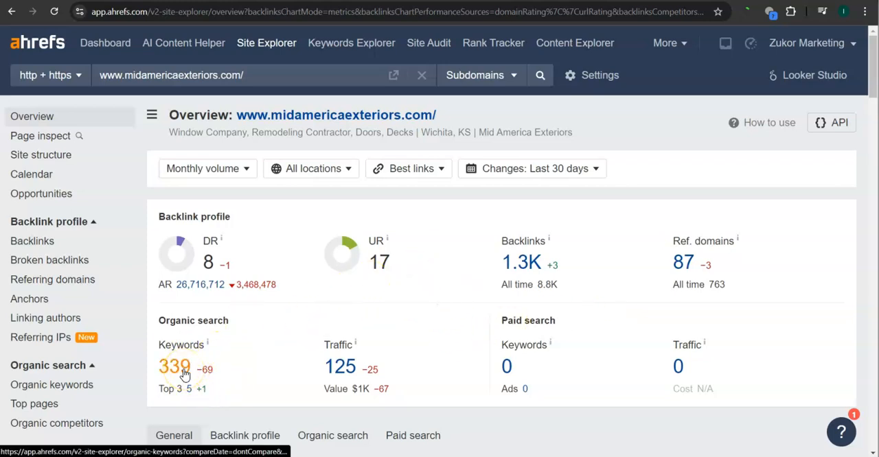
mouse_move(538, 167)
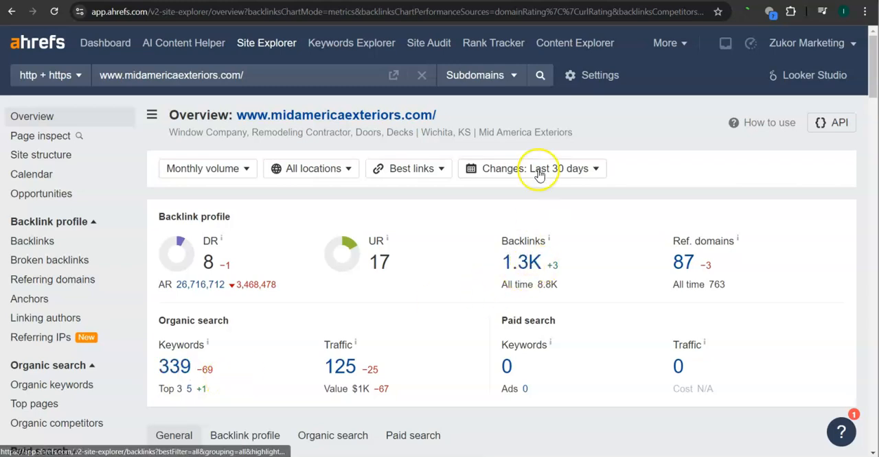
mouse_move(522, 198)
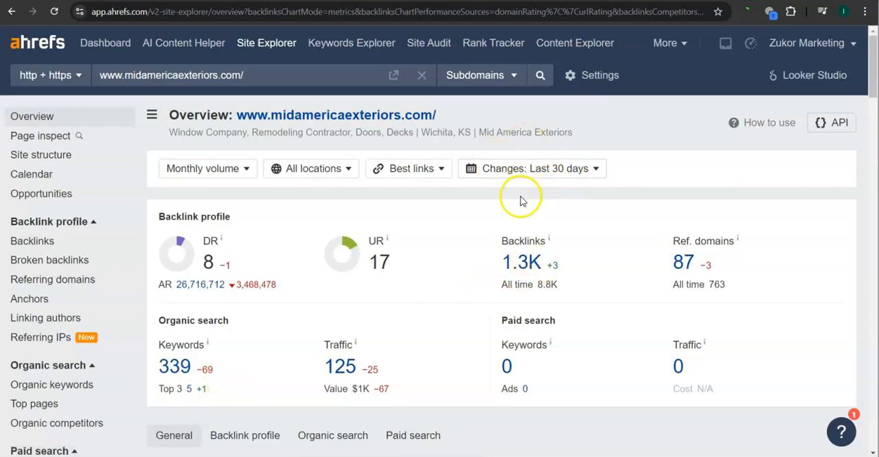
mouse_move(368, 373)
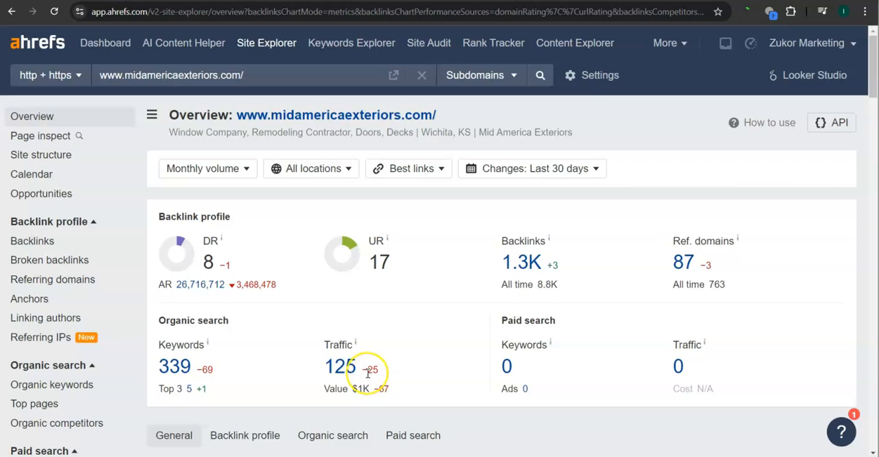
mouse_move(368, 371)
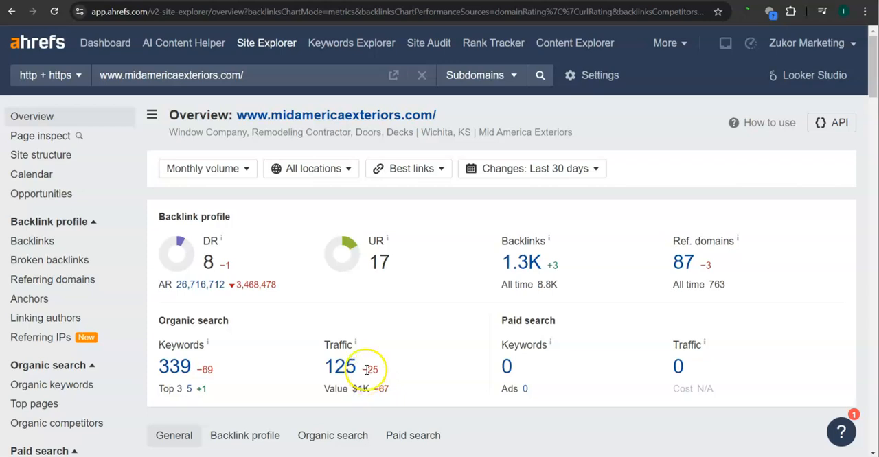
mouse_move(157, 52)
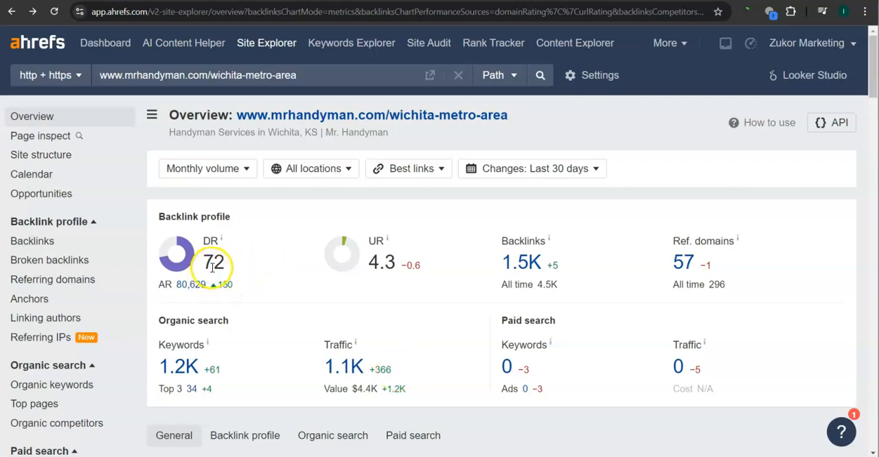
mouse_move(392, 277)
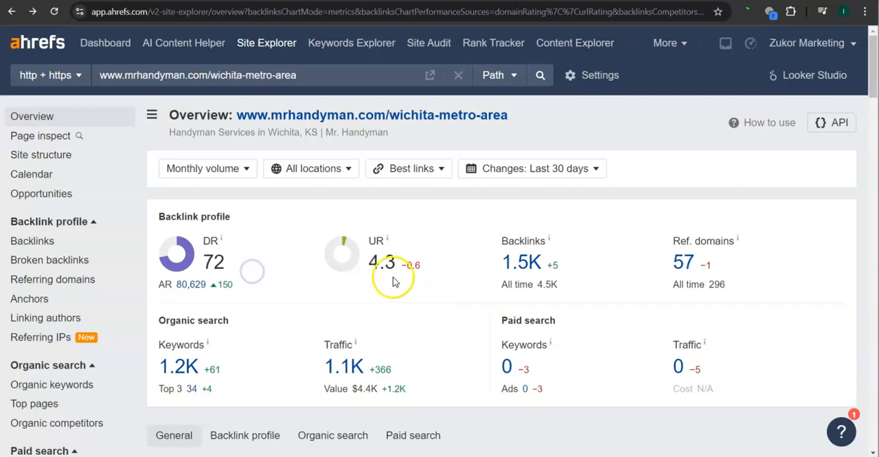
mouse_move(406, 281)
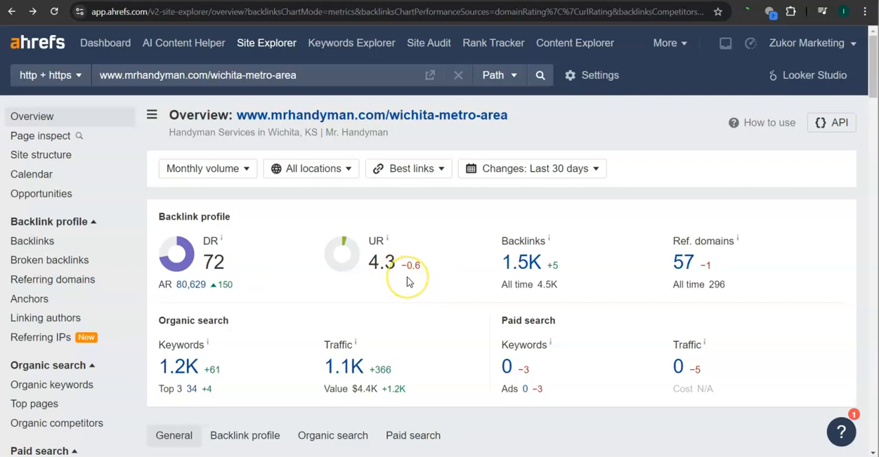
mouse_move(407, 280)
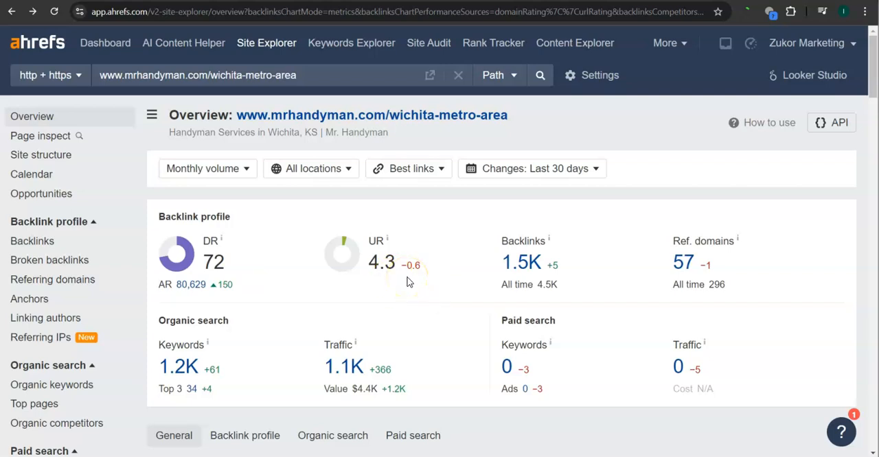
mouse_move(733, 282)
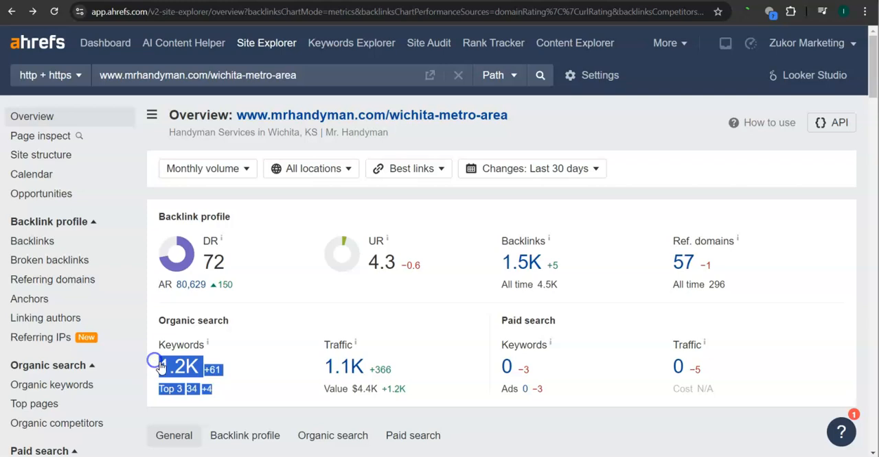
mouse_move(247, 383)
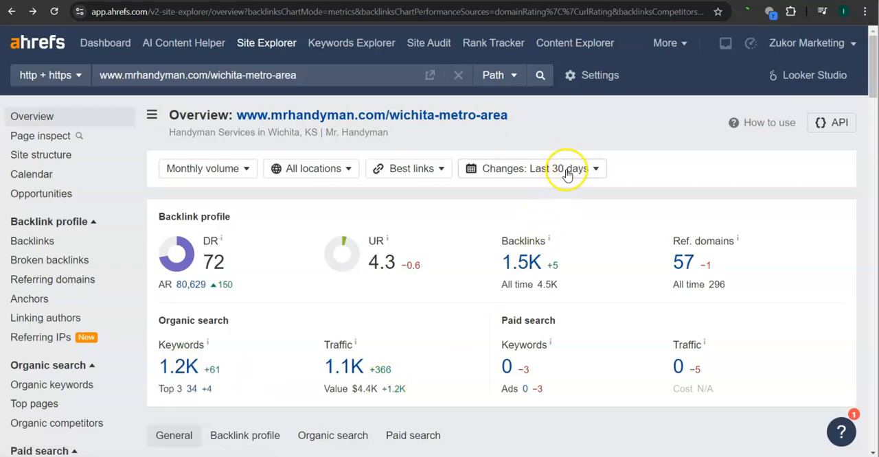
mouse_move(338, 377)
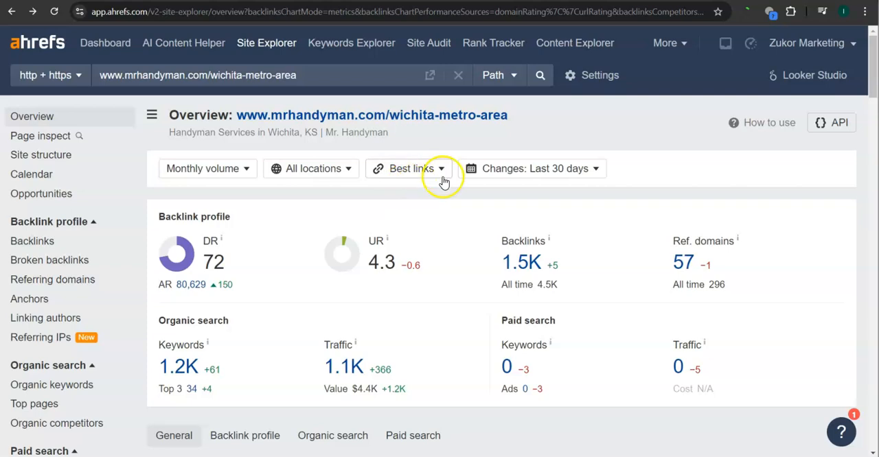
mouse_move(638, 348)
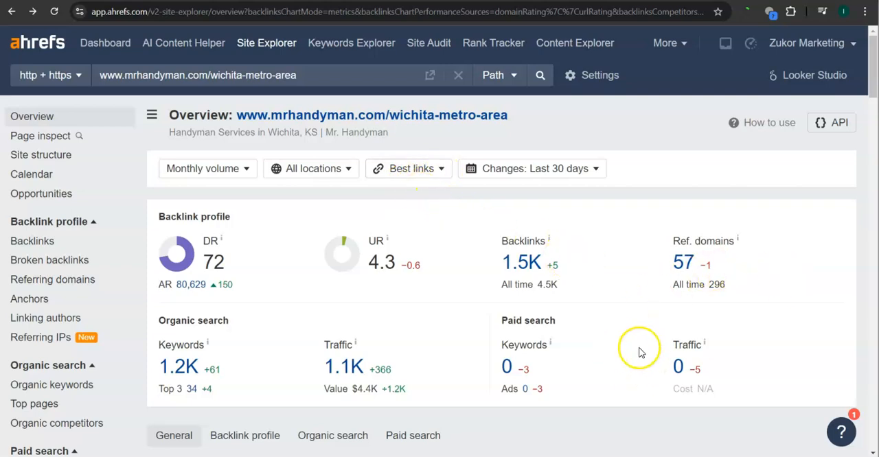
mouse_move(423, 295)
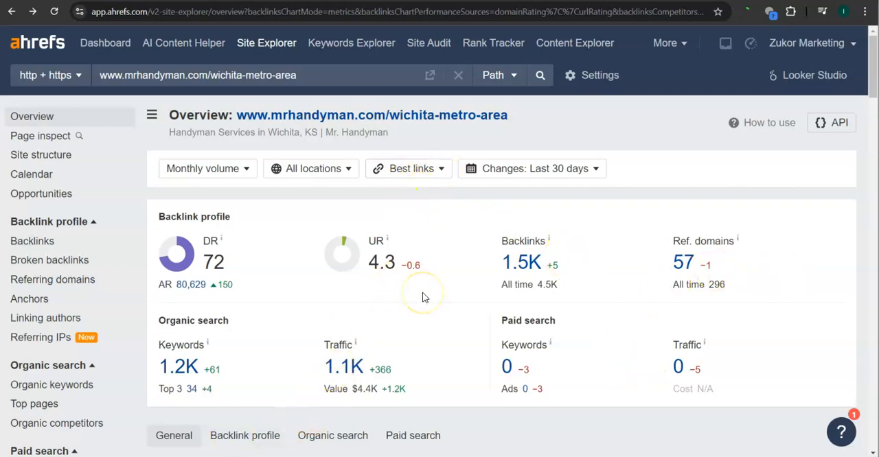
mouse_move(448, 338)
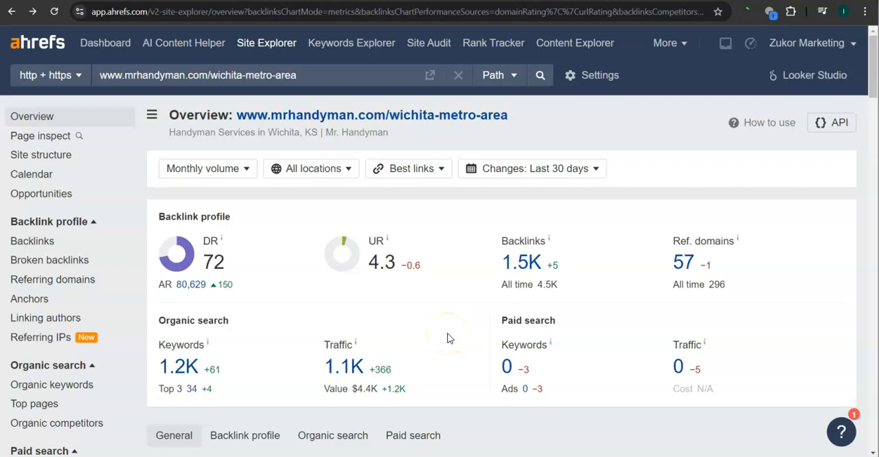
mouse_move(181, 384)
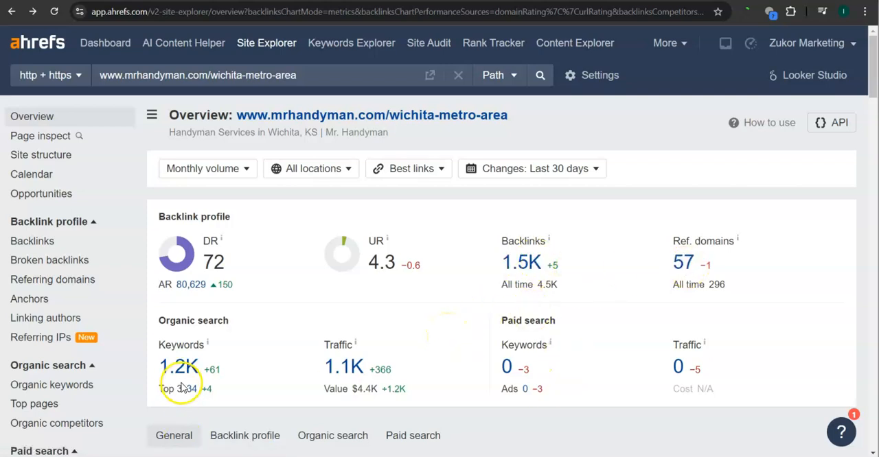
mouse_move(474, 415)
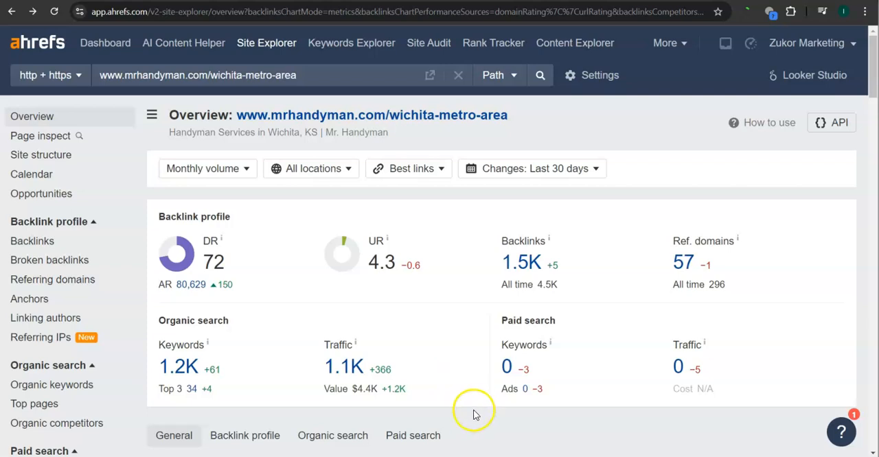
mouse_move(460, 360)
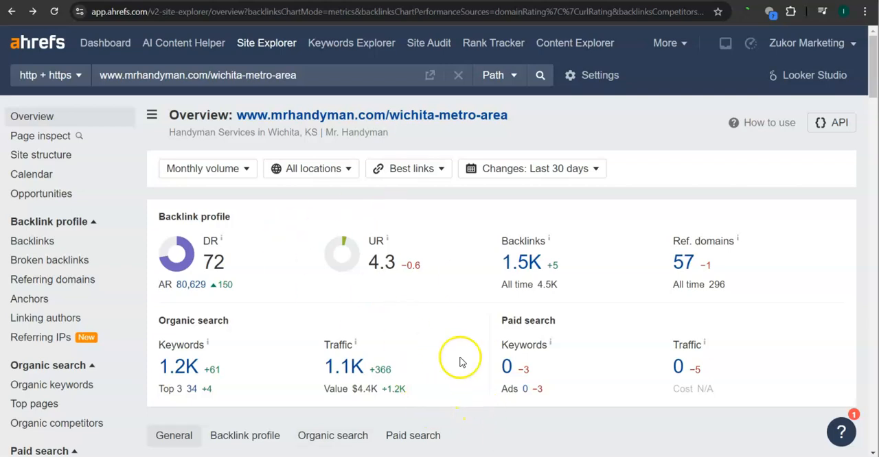
left_click(53, 280)
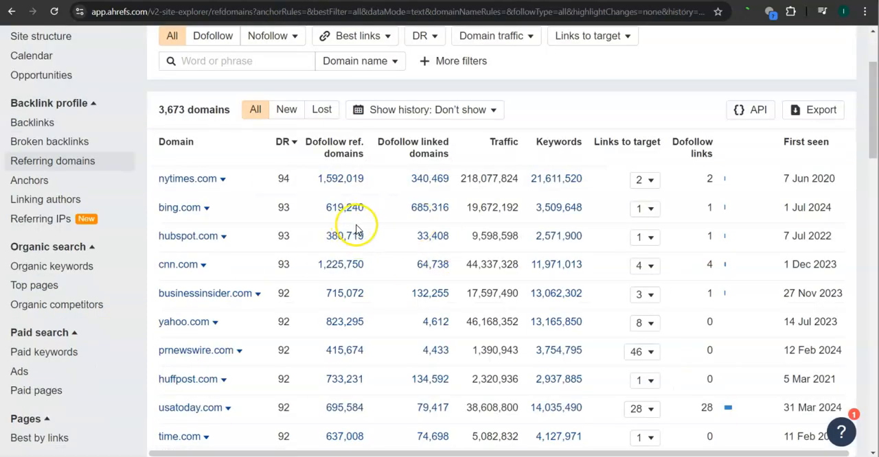
scroll("up", 3)
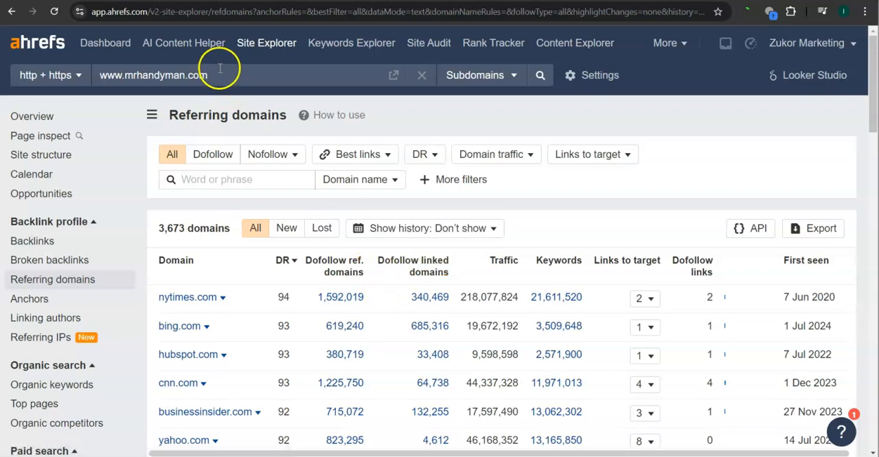
scroll("down", 3)
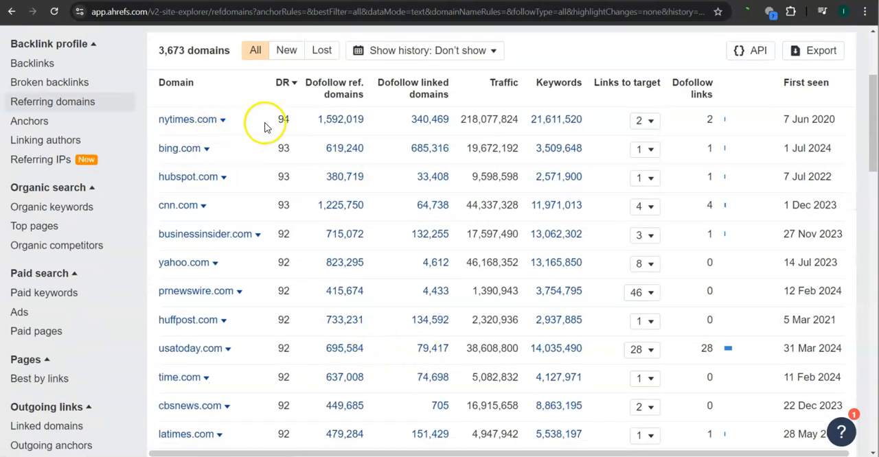
double_click(283, 118)
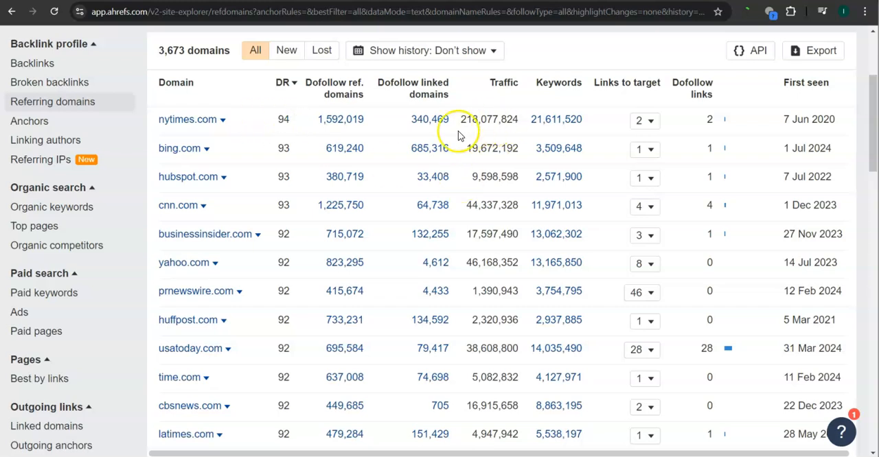
double_click(488, 119)
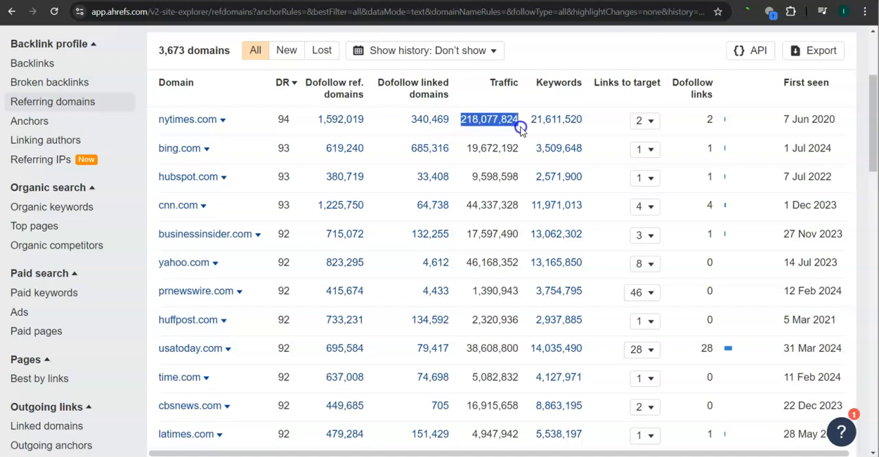
mouse_move(295, 302)
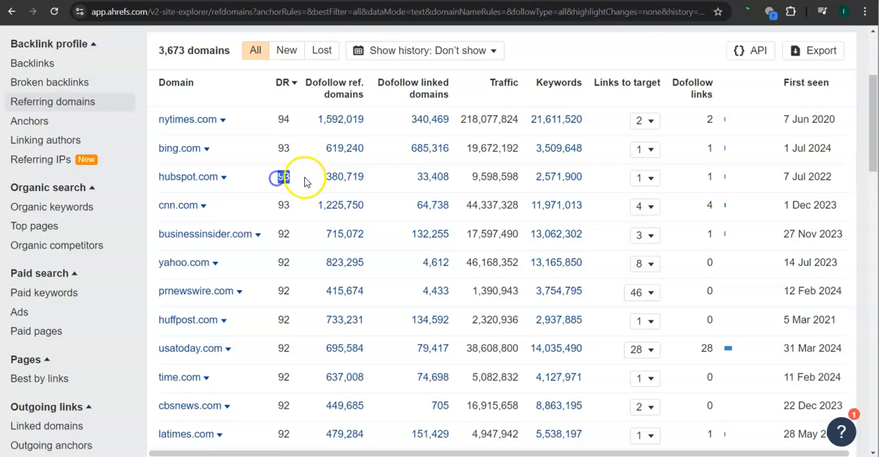
mouse_move(470, 181)
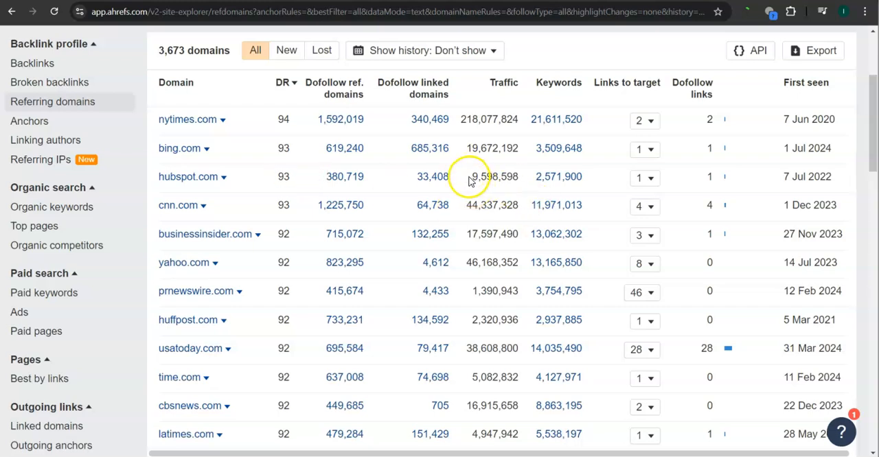
double_click(494, 176)
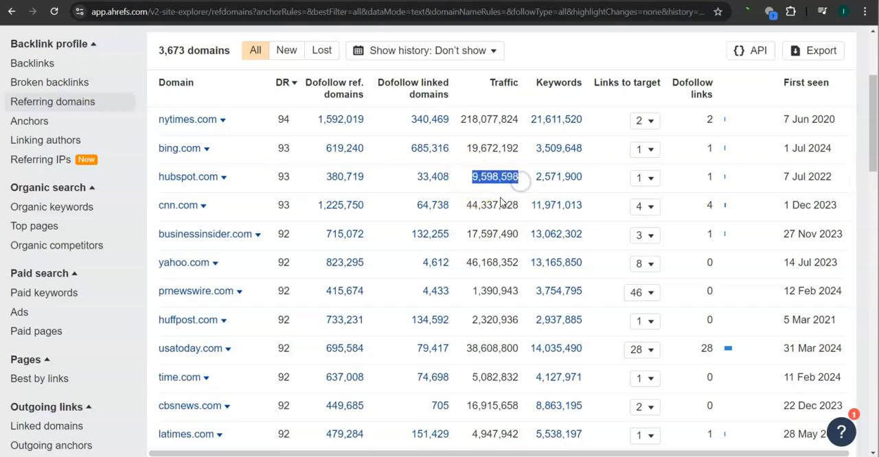
scroll("down", 3)
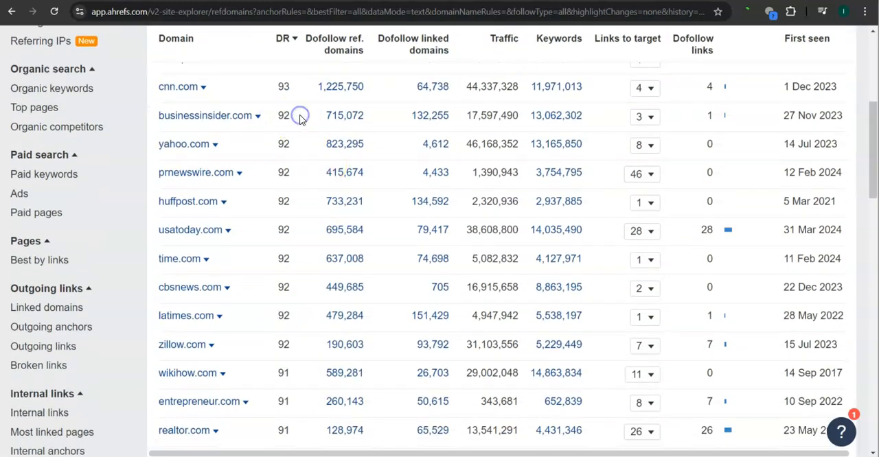
mouse_move(467, 116)
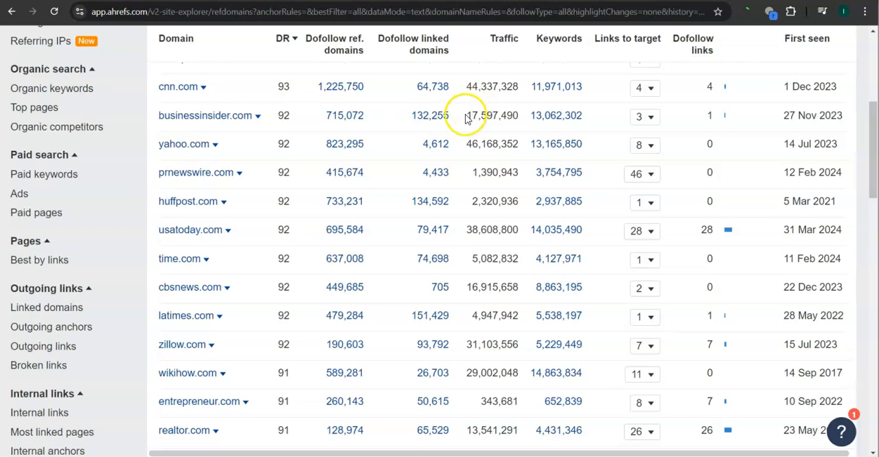
double_click(491, 115)
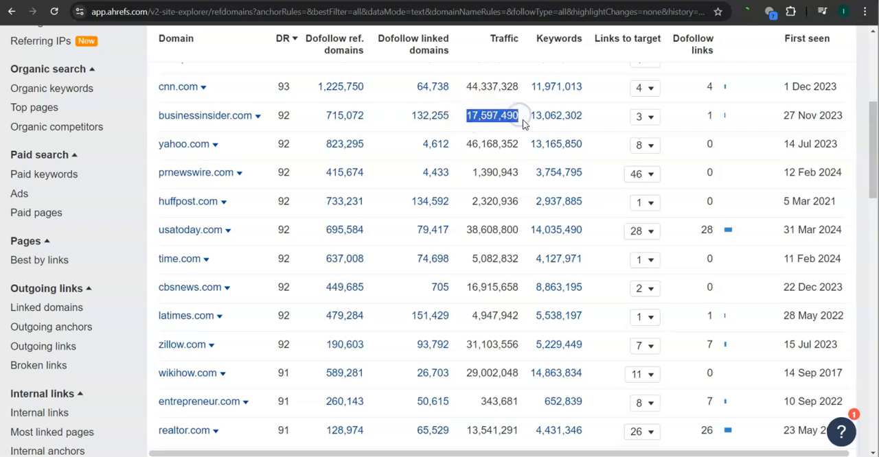
scroll("down", 3)
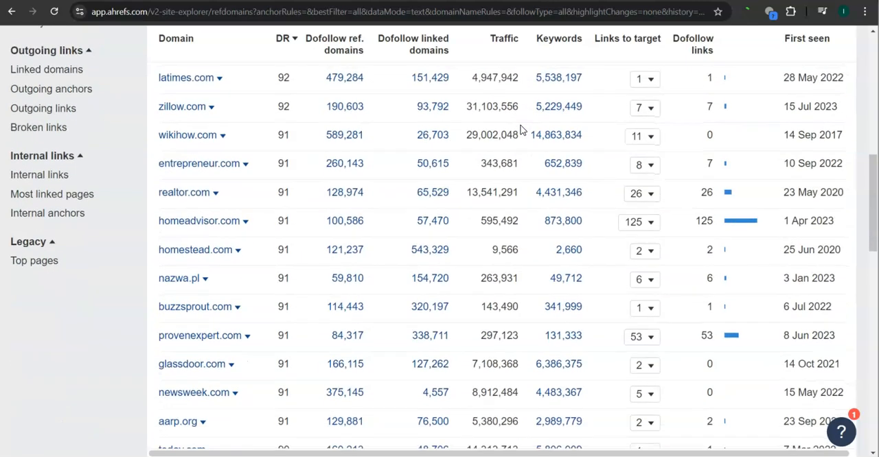
scroll("up", 3)
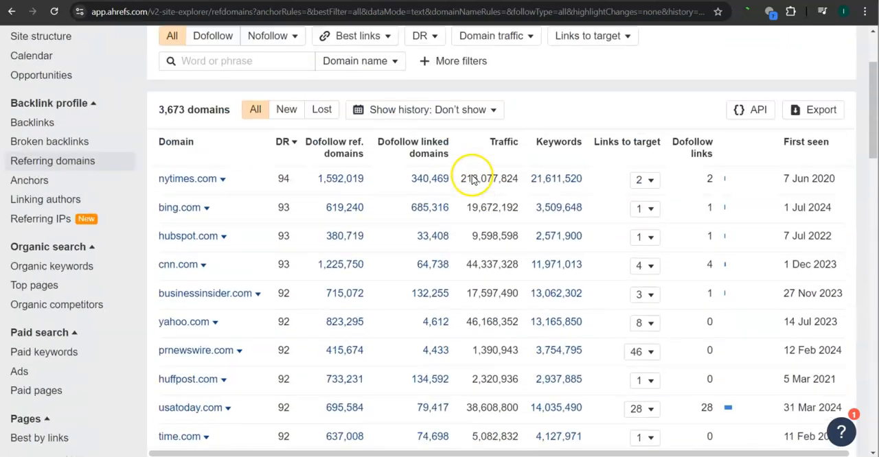
mouse_move(483, 226)
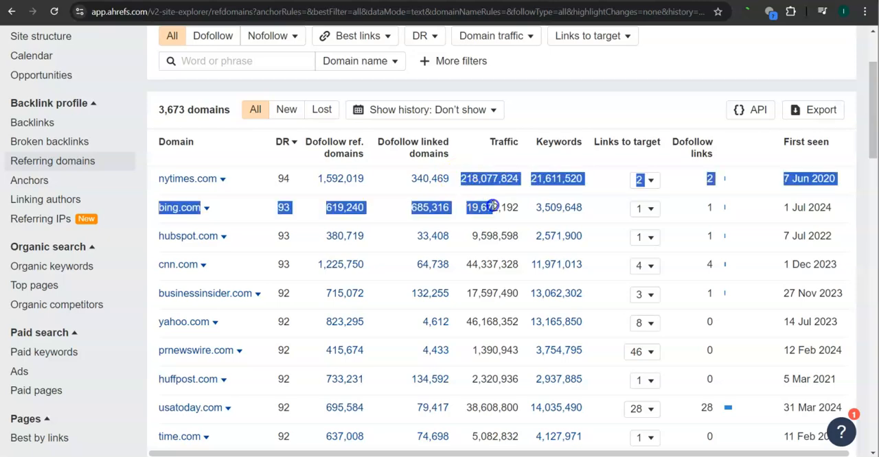
scroll("down", 3)
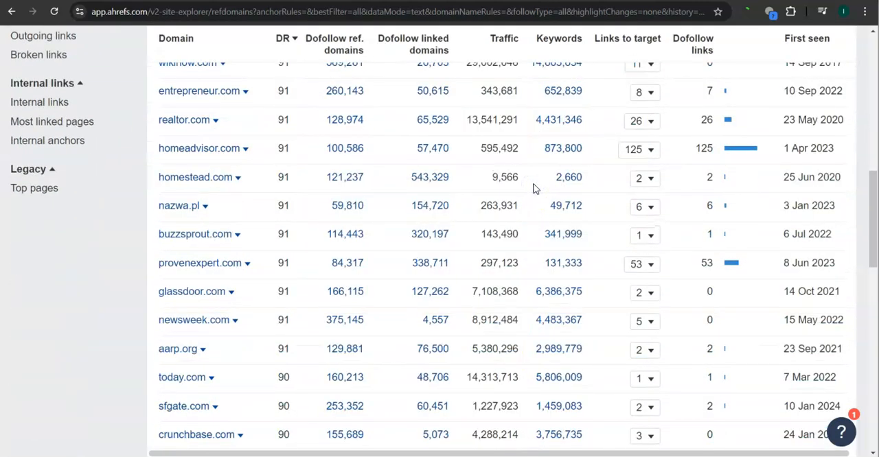
mouse_move(335, 38)
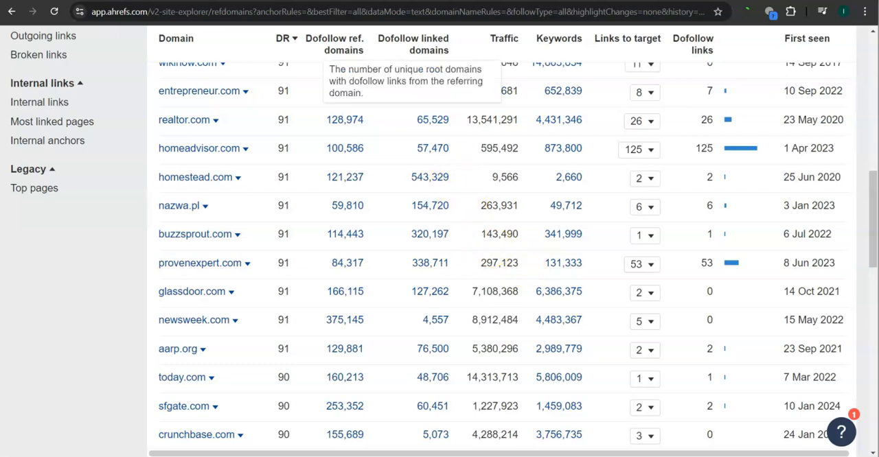
- Show the Organic keywords report for midamericaexteriors.com and scroll the Wichita keyword list
left_click(52, 162)
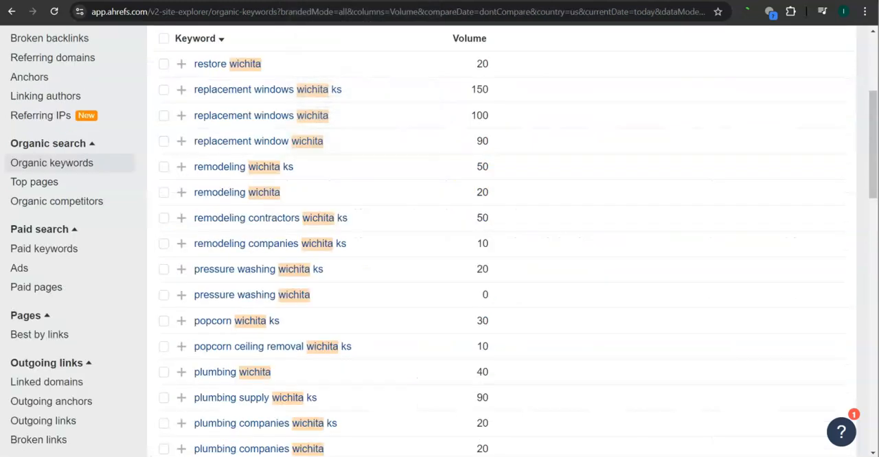
scroll("up", 3)
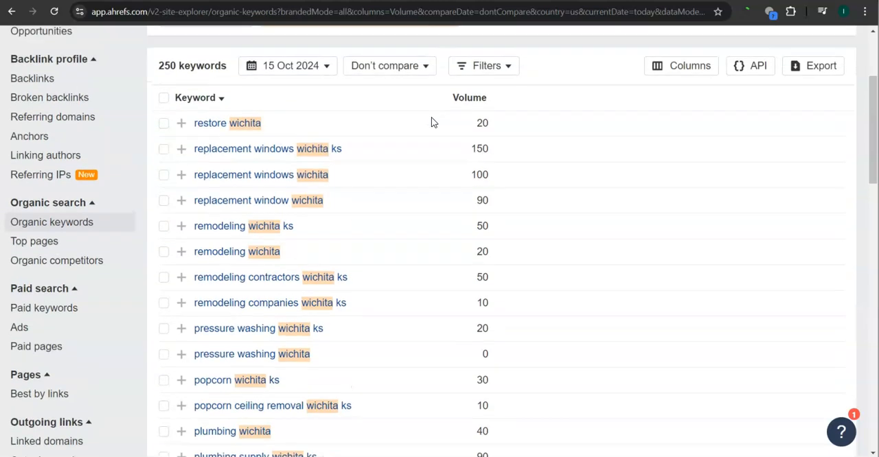
scroll("down", 3)
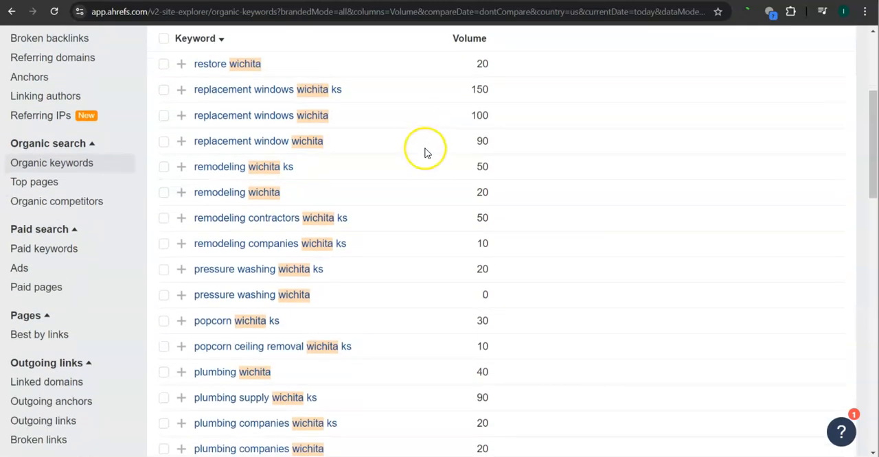
scroll("down", 3)
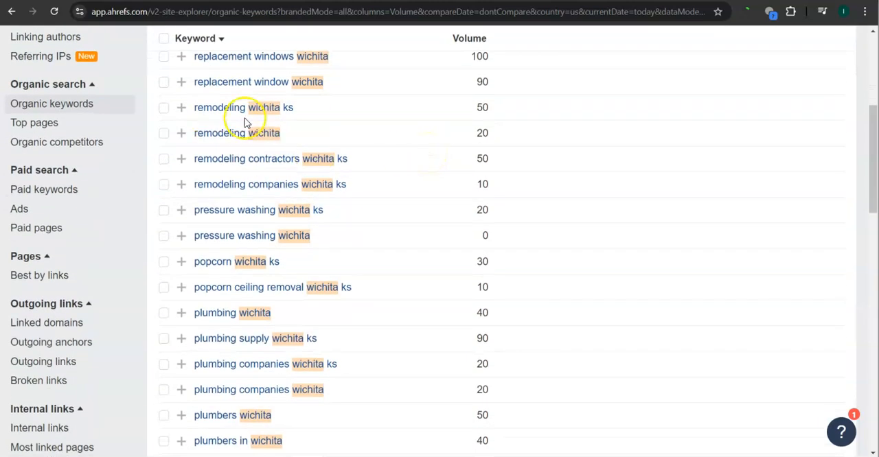
mouse_move(330, 114)
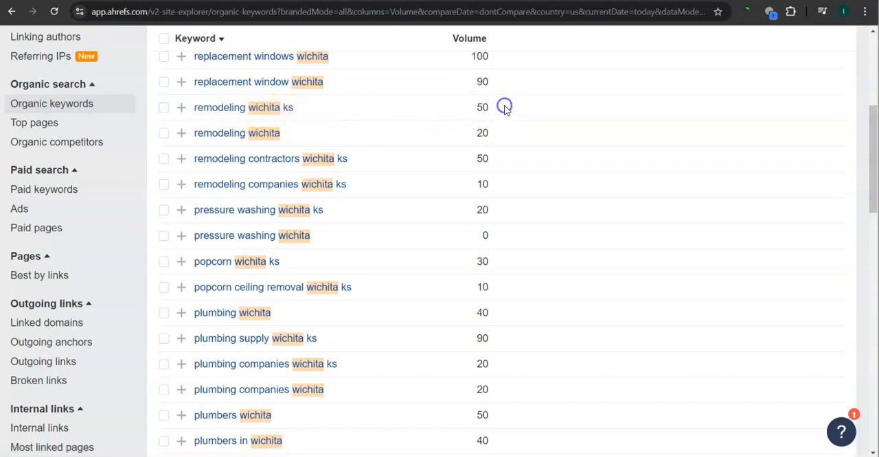
mouse_move(289, 132)
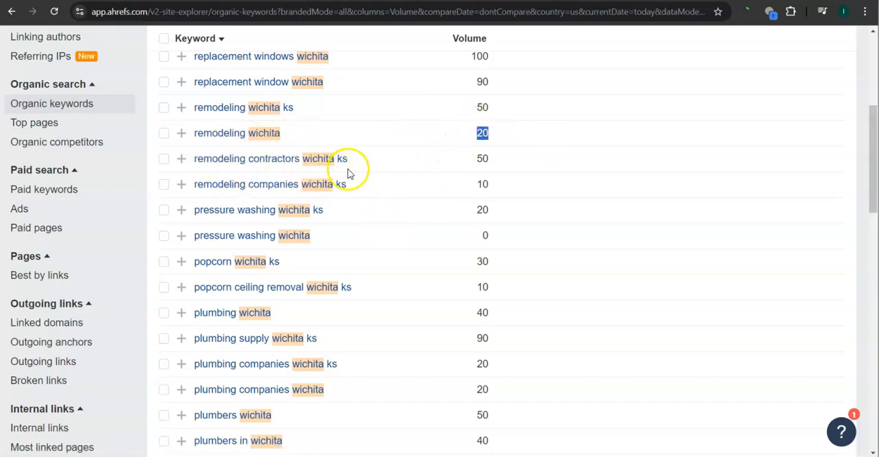
mouse_move(472, 157)
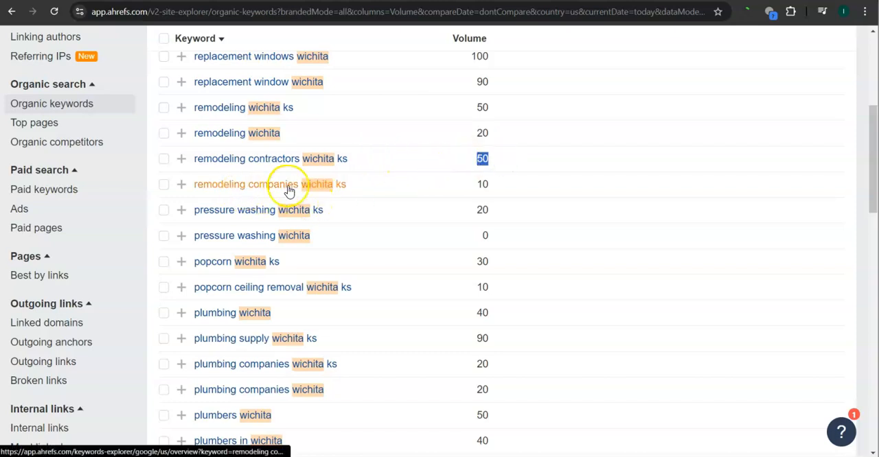
- Highlight the remodeling keyword rows, including remodeling companies wichita ks, with their search volumes
left_click(482, 184)
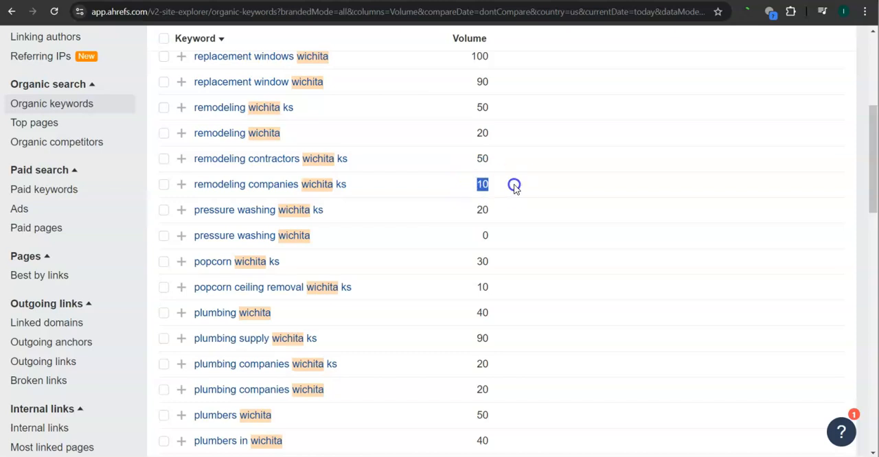
scroll("down", 3)
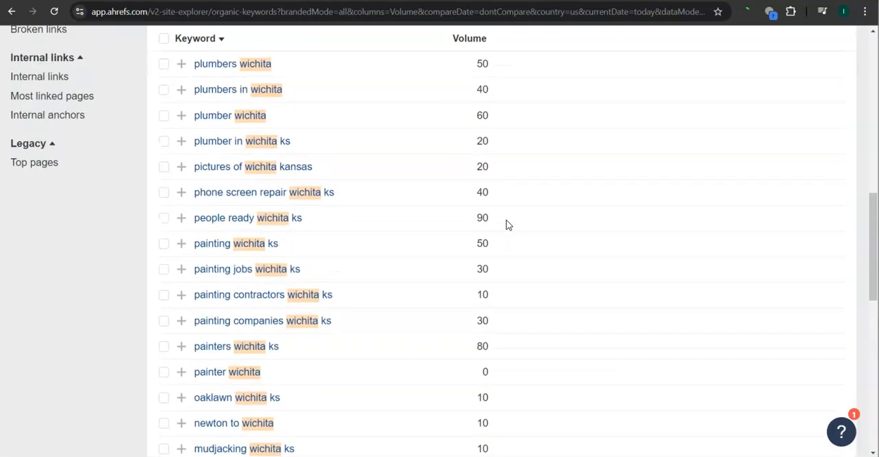
scroll("up", 3)
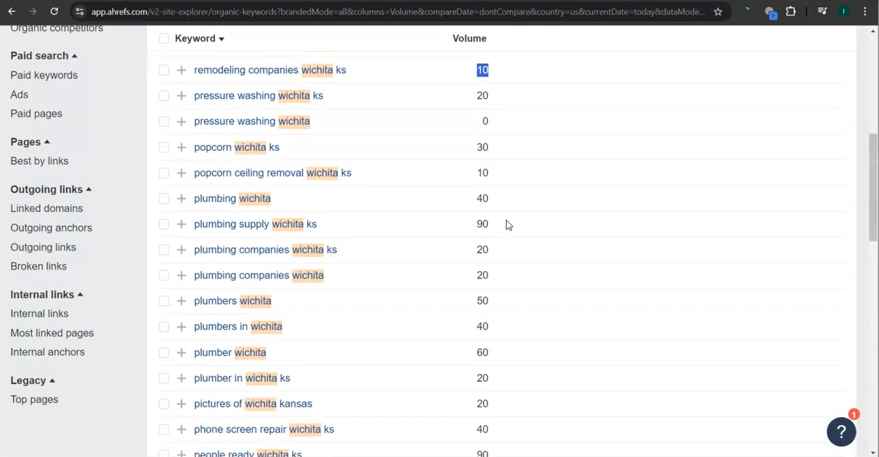
scroll("up", 3)
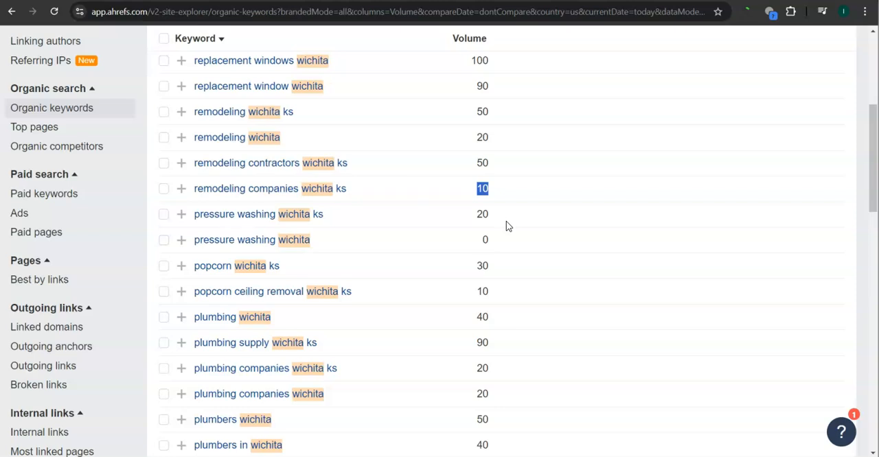
left_click_drag(482, 188, 481, 111)
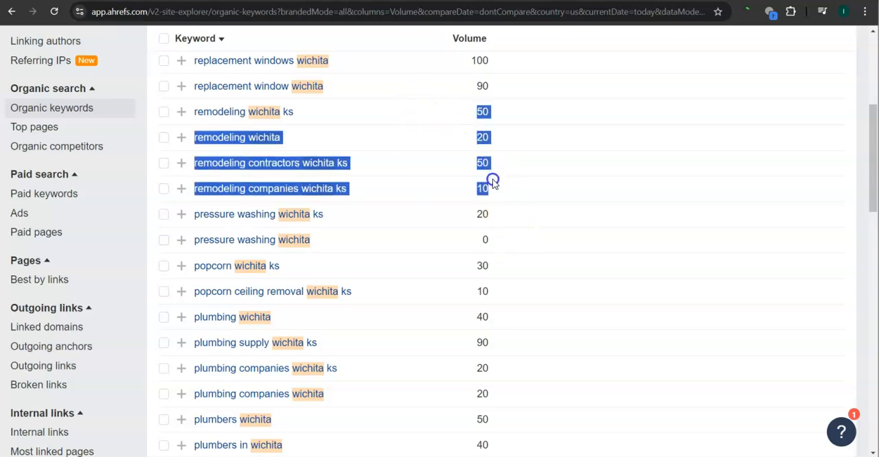
left_click(554, 302)
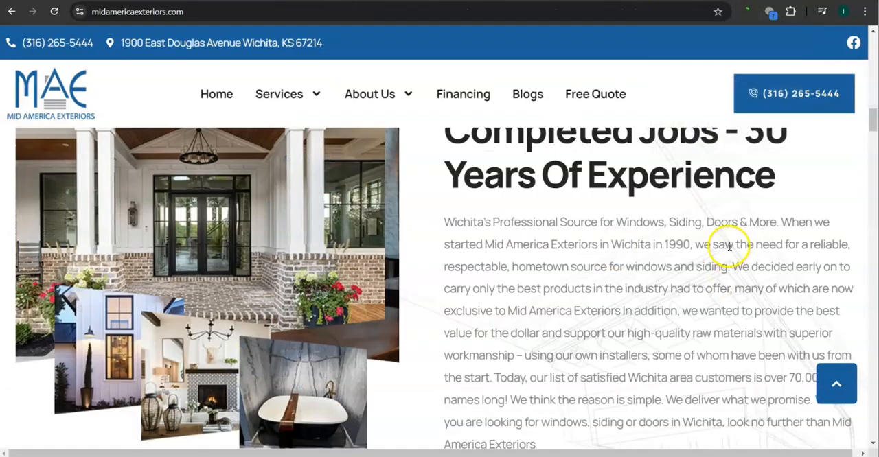
- Scroll the midamericaexteriors.com homepage down through About and Testimonials to the Services In Kansas section
scroll("down", 3)
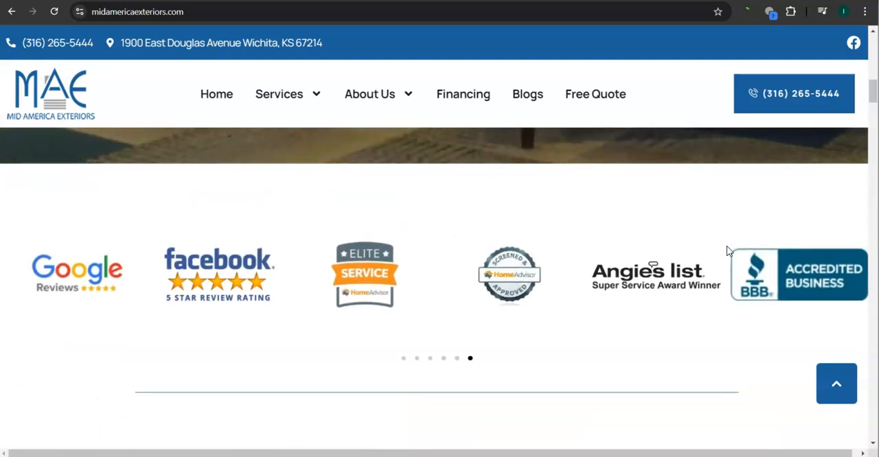
scroll("down", 3)
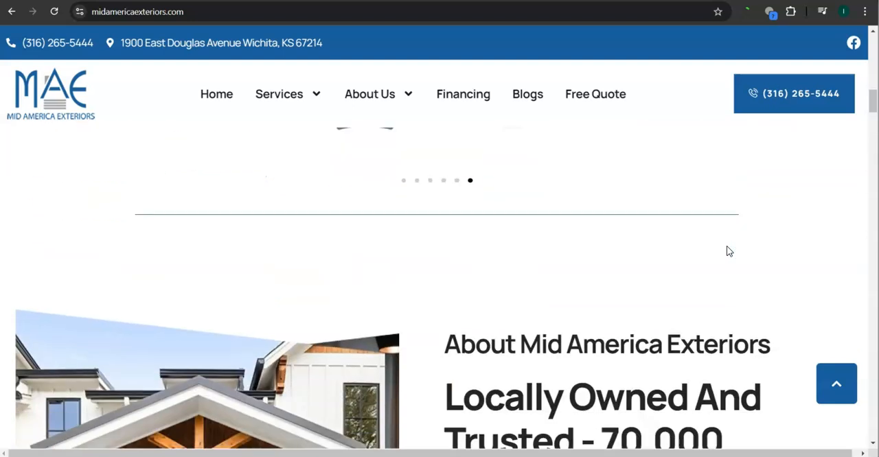
scroll("down", 3)
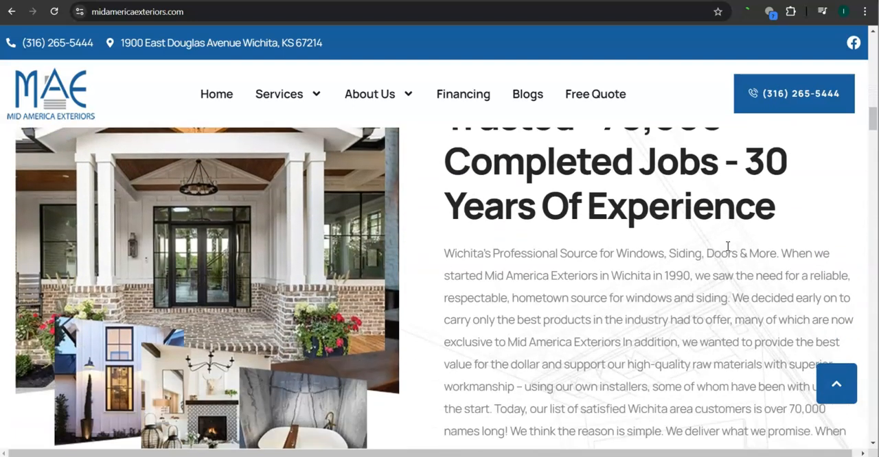
scroll("down", 3)
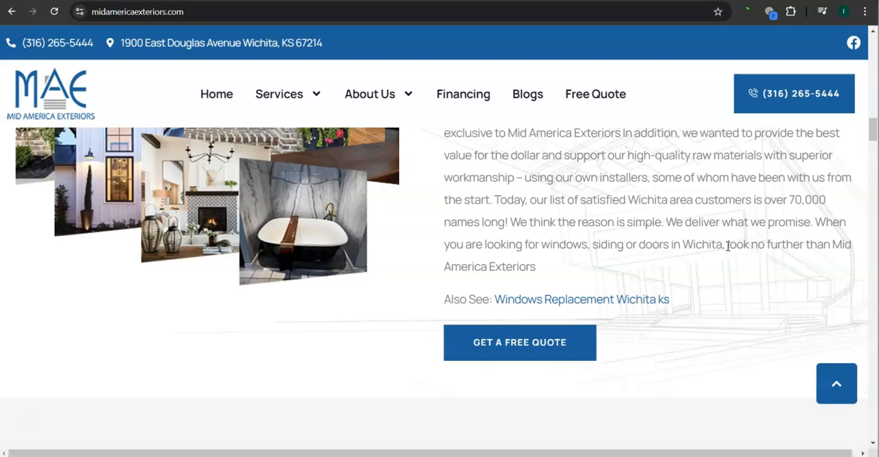
scroll("down", 3)
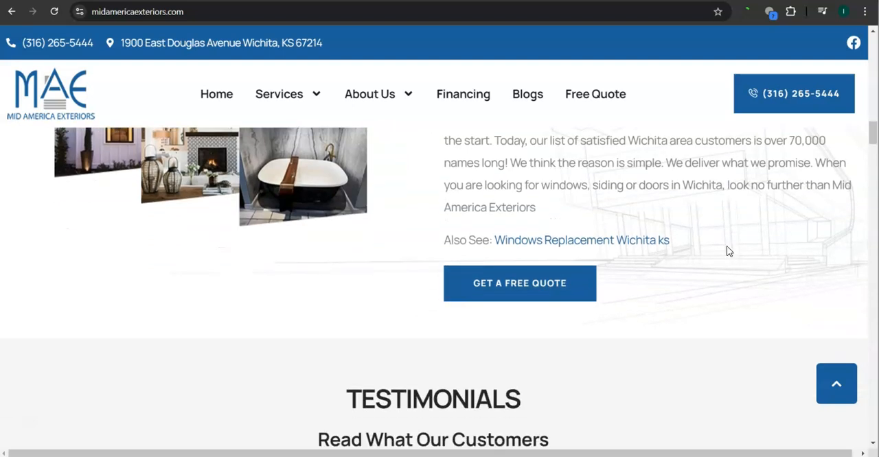
scroll("down", 3)
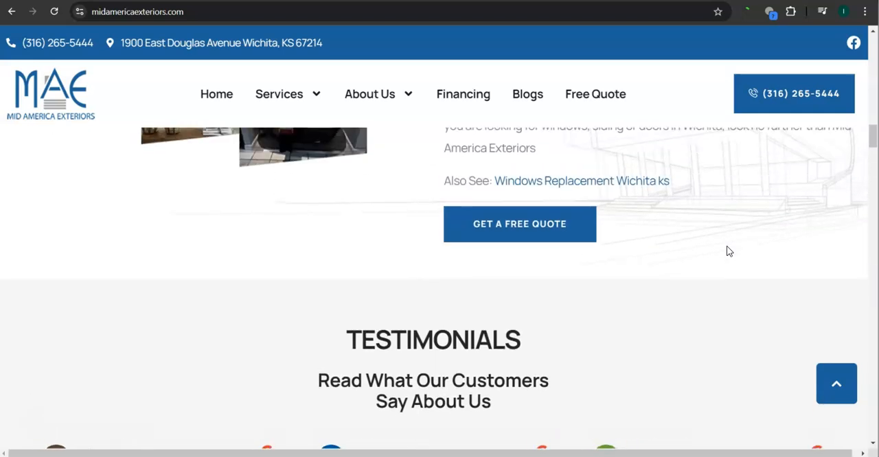
scroll("down", 3)
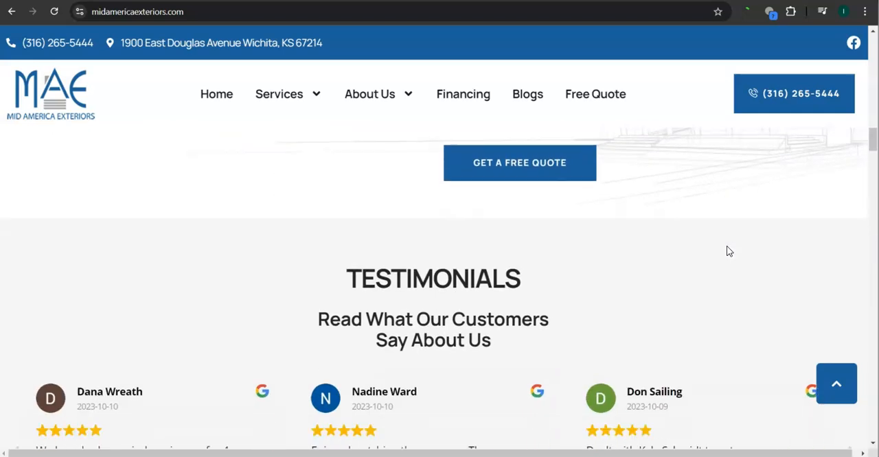
scroll("down", 3)
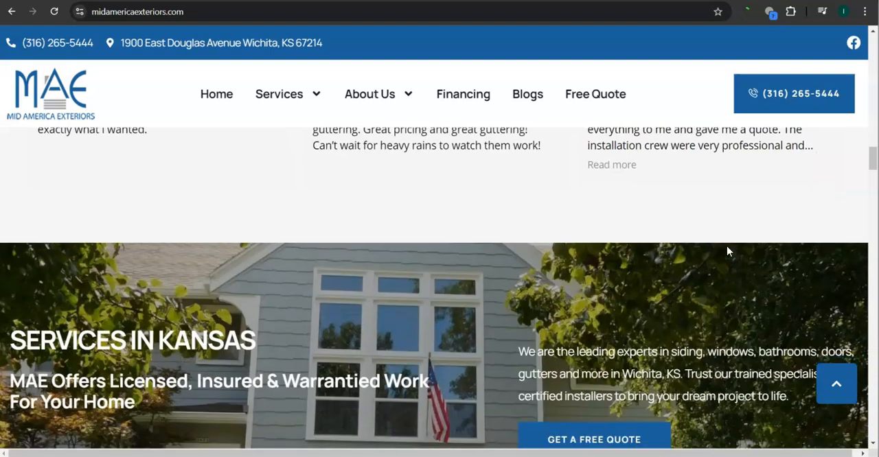
scroll("down", 3)
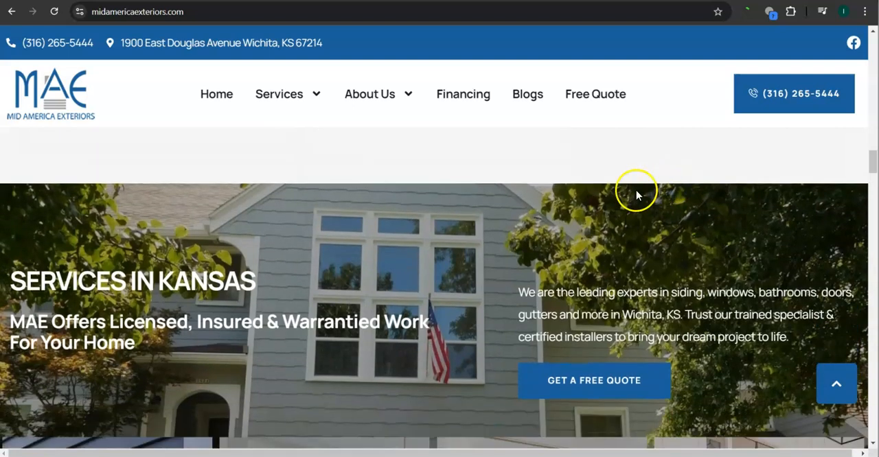
mouse_move(634, 194)
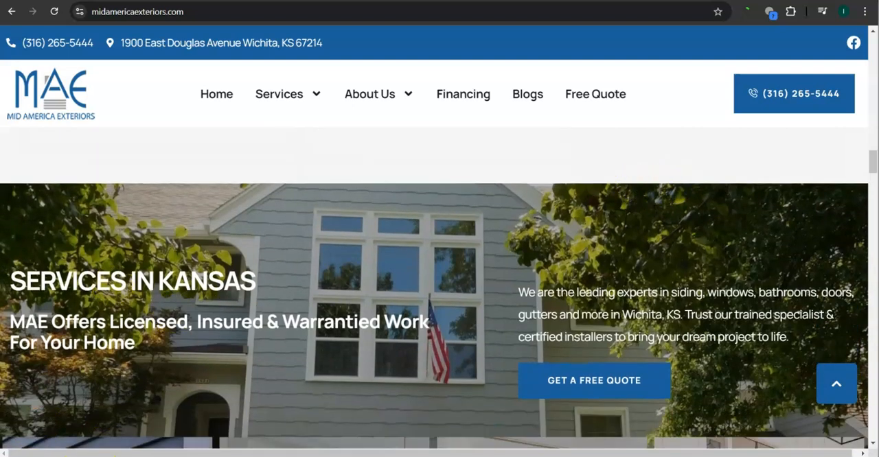